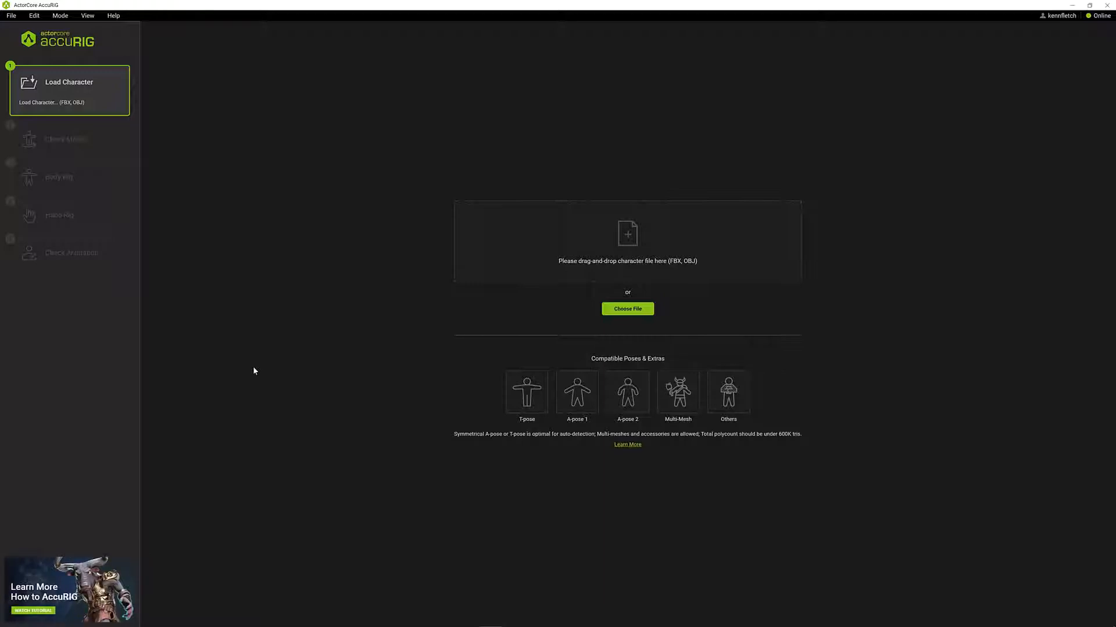
mouse_move(452, 339)
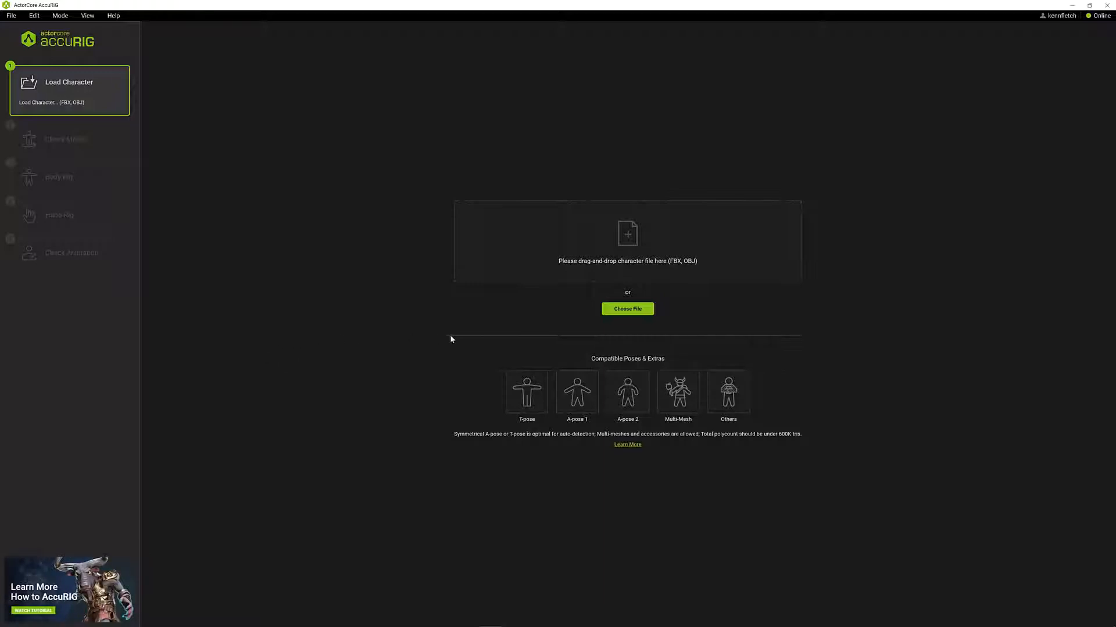
mouse_move(362, 344)
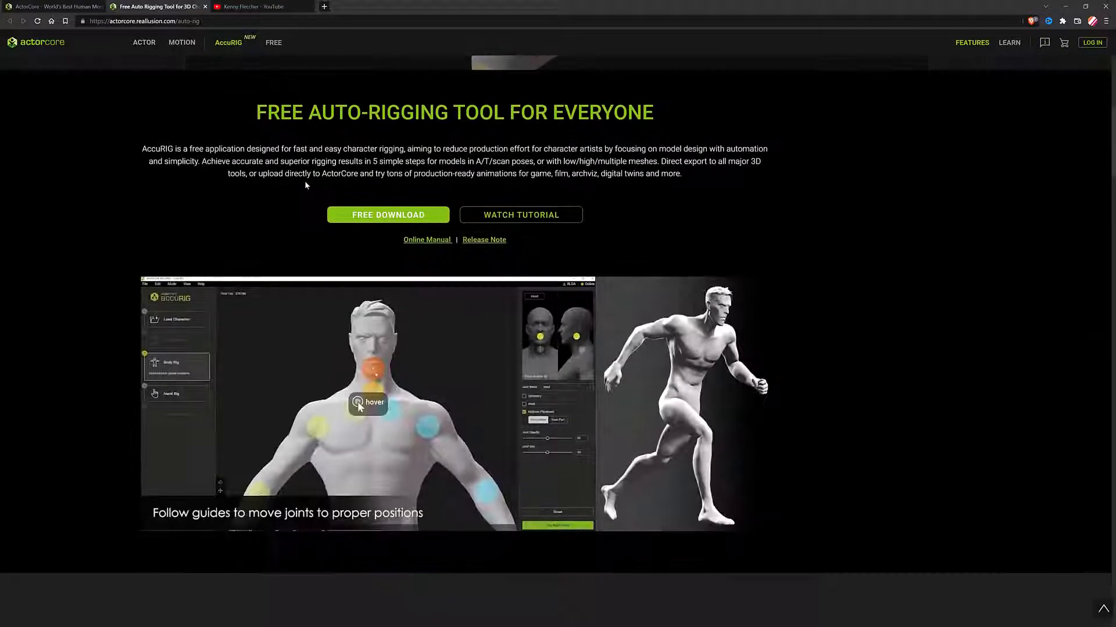
Step: Review AccuRIG's empty Load Character page before switching to DAZ Studio
scroll("up", 3)
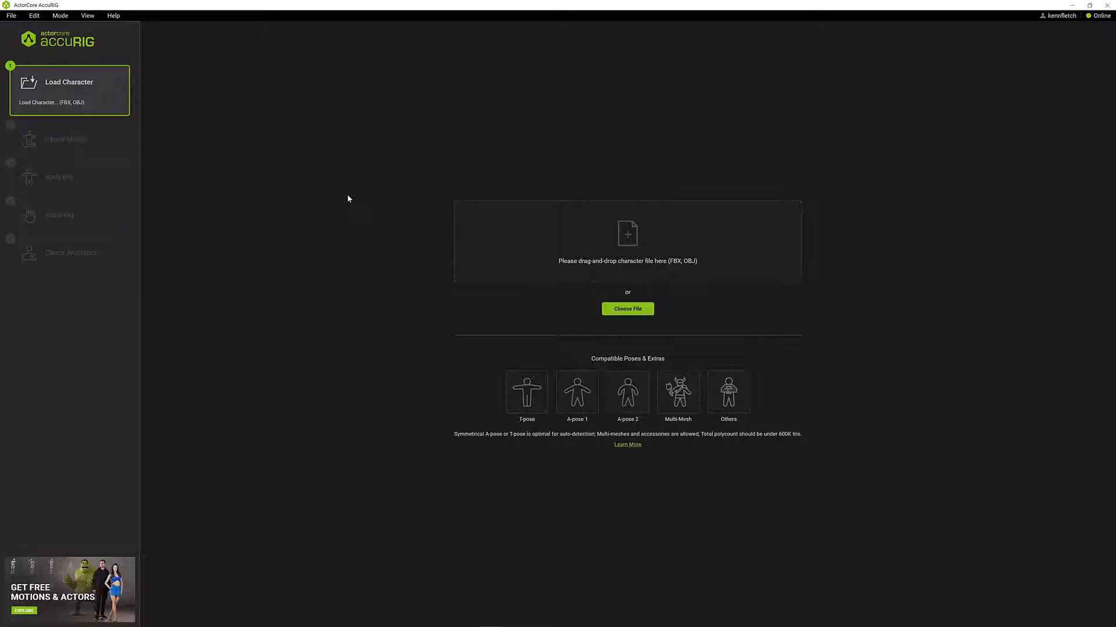
mouse_move(493, 220)
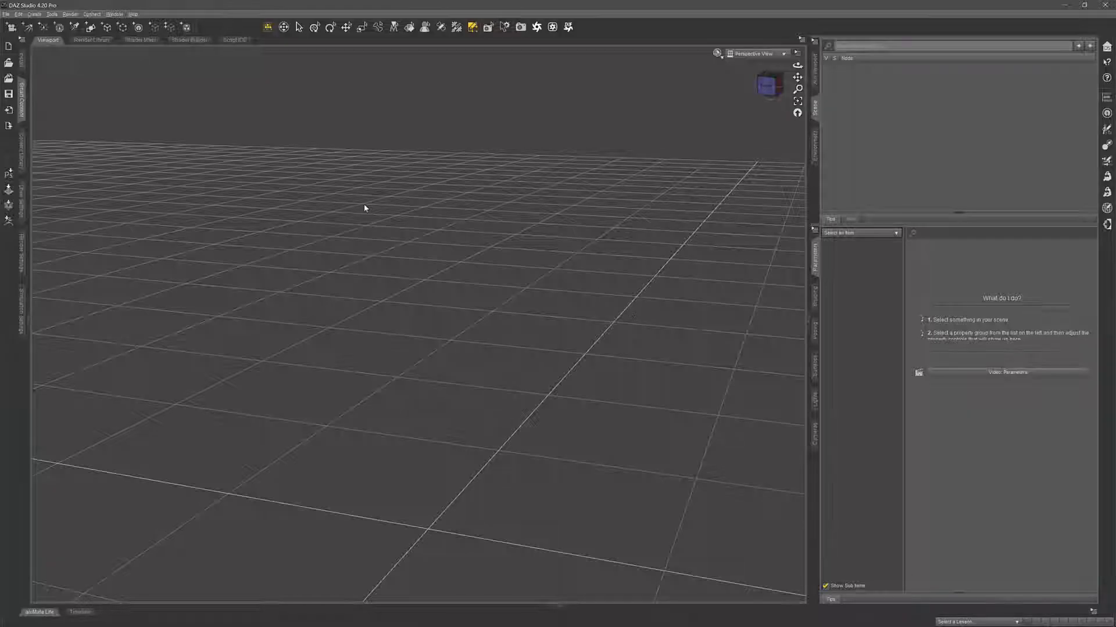
Step: Load the Stylized male figure from Figures > People > Male in the Content Library
left_click(9, 28)
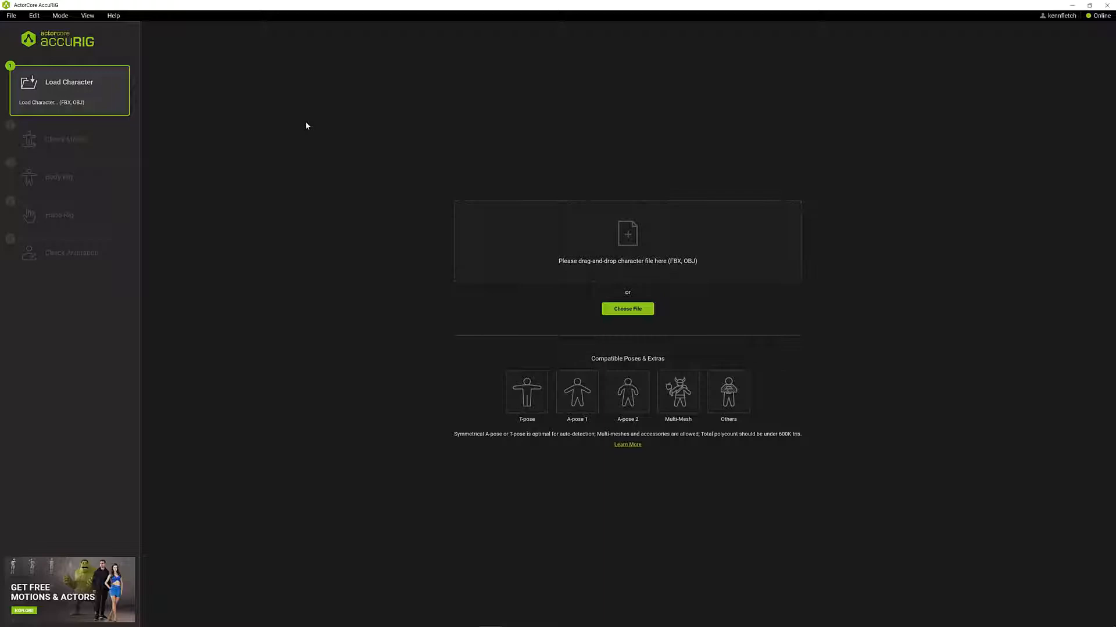
mouse_move(278, 123)
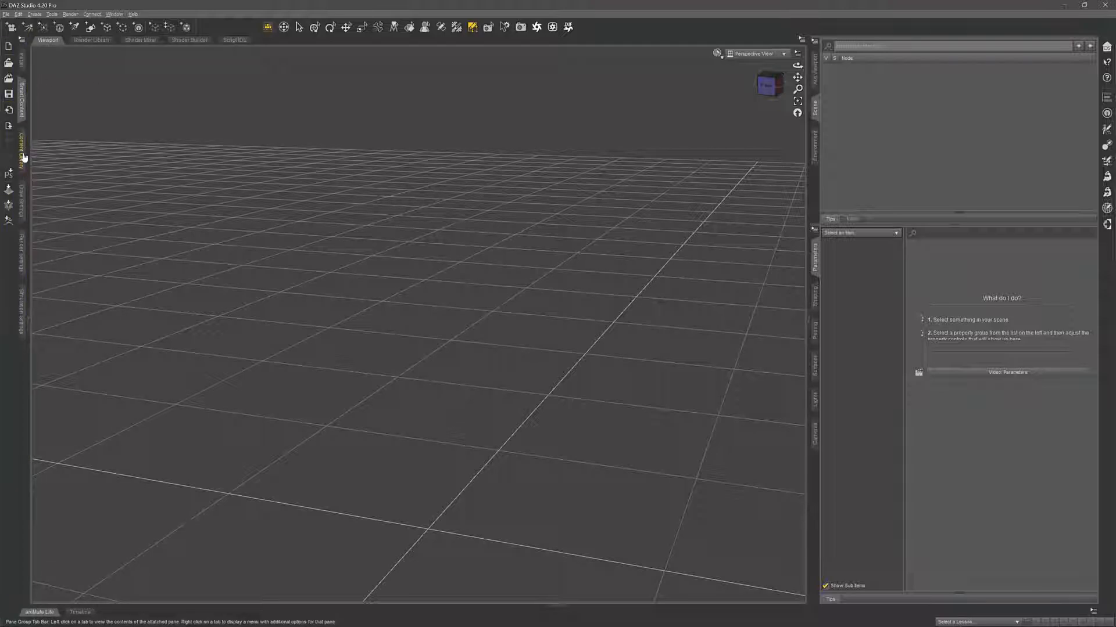
left_click(20, 150)
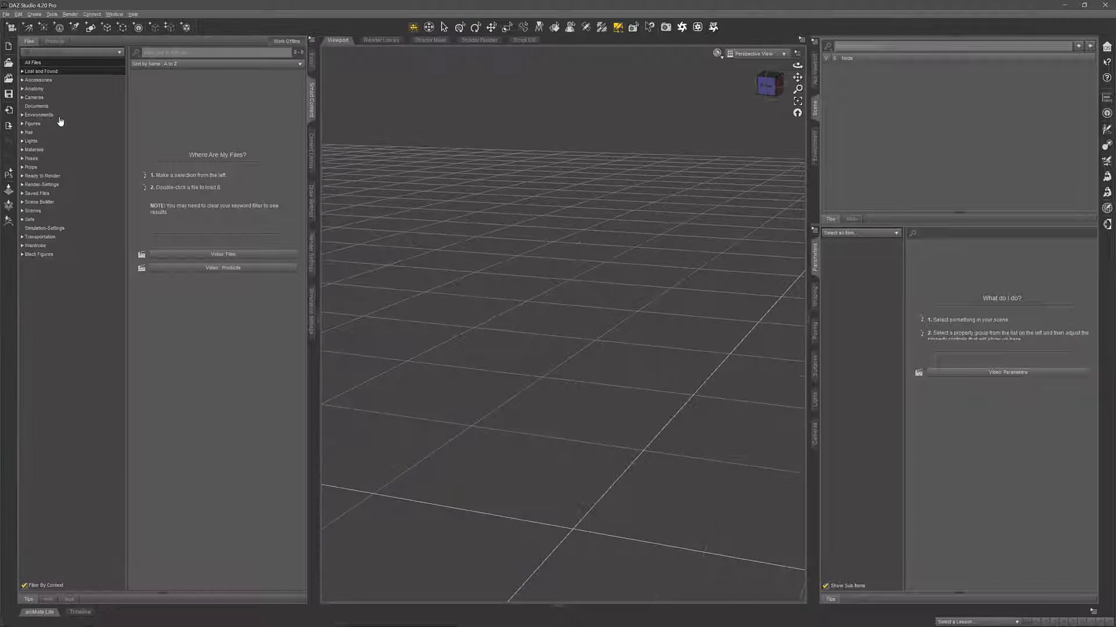
left_click(21, 124)
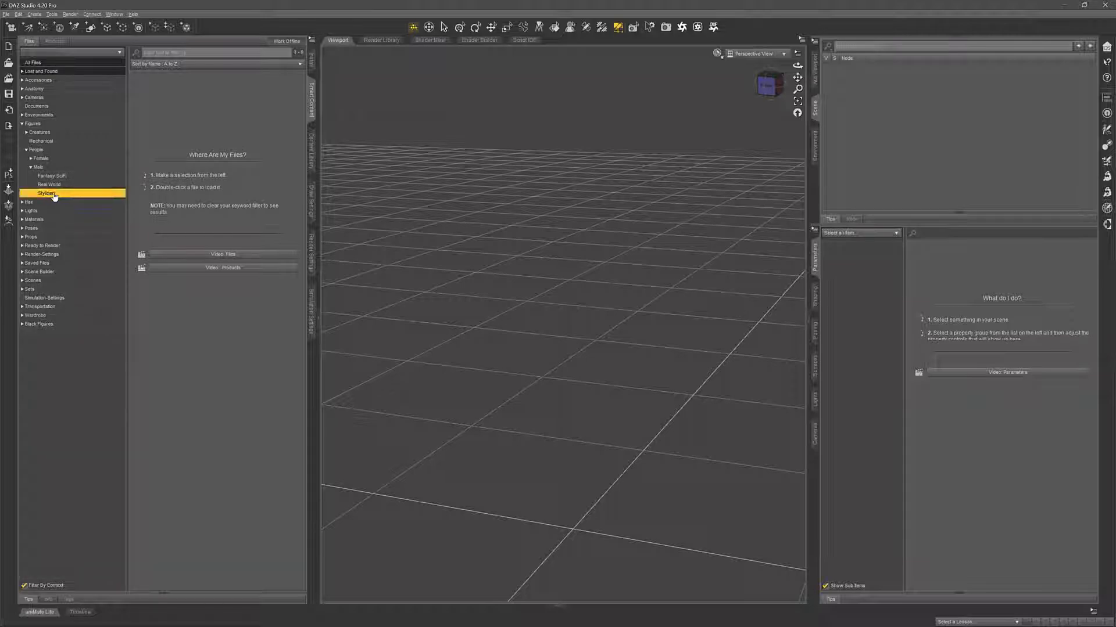
double_click(234, 93)
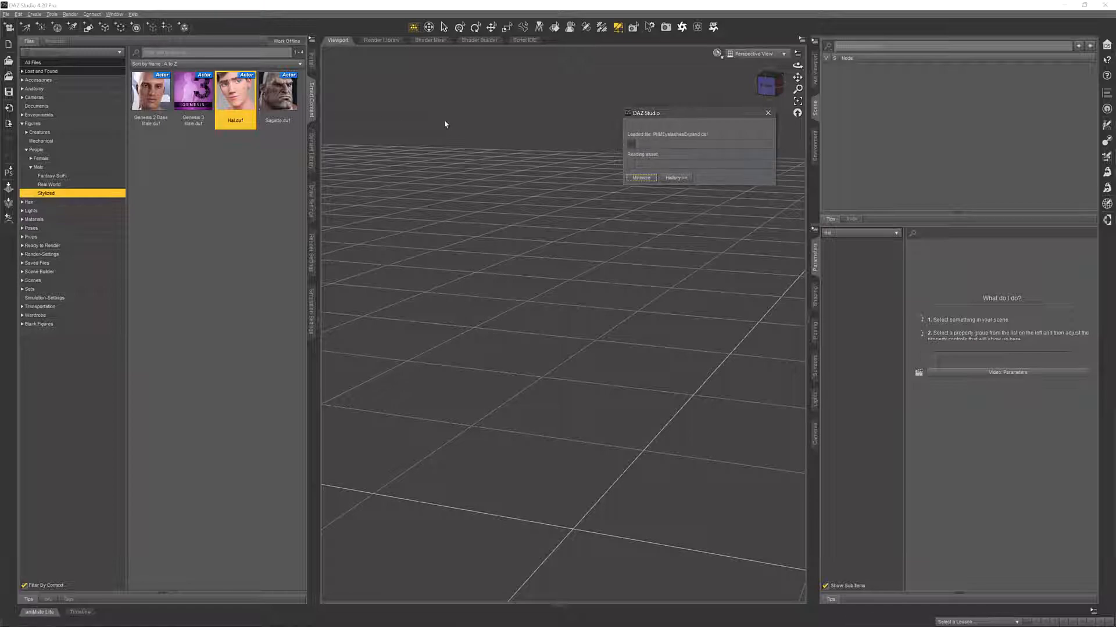
double_click(235, 91)
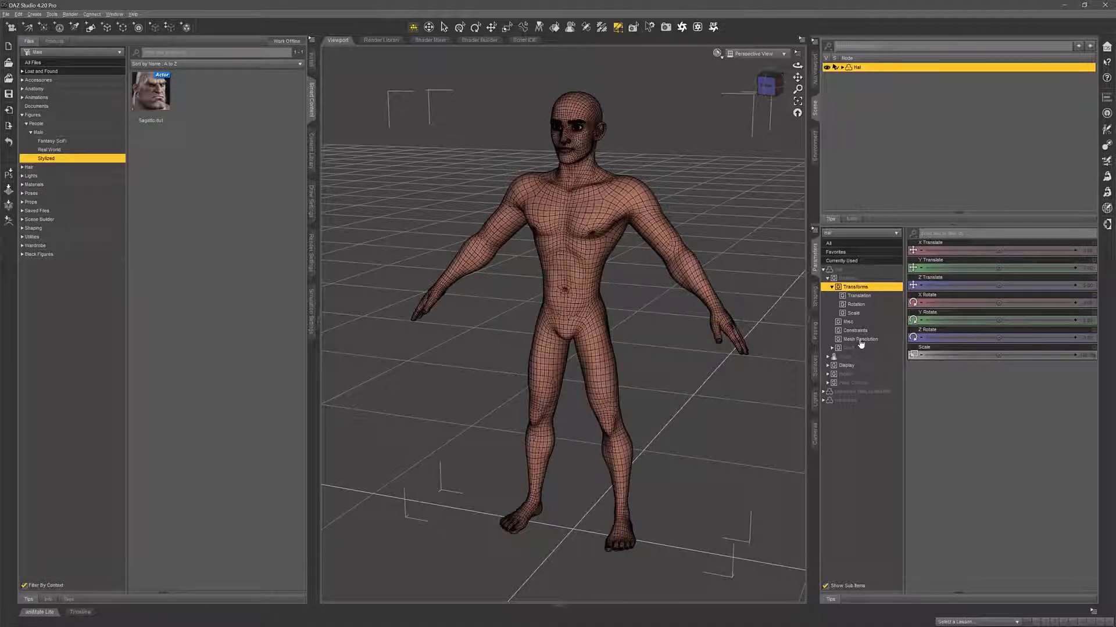
Step: Set the figure's Mesh Resolution level from High Resolution to Base
left_click(859, 340)
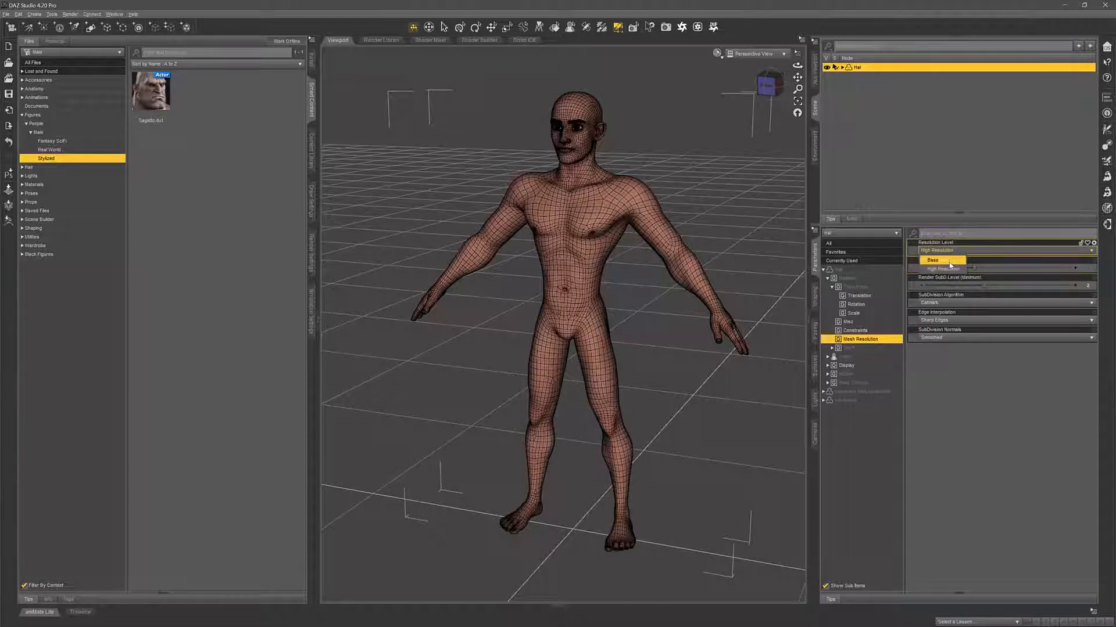
left_click(932, 260)
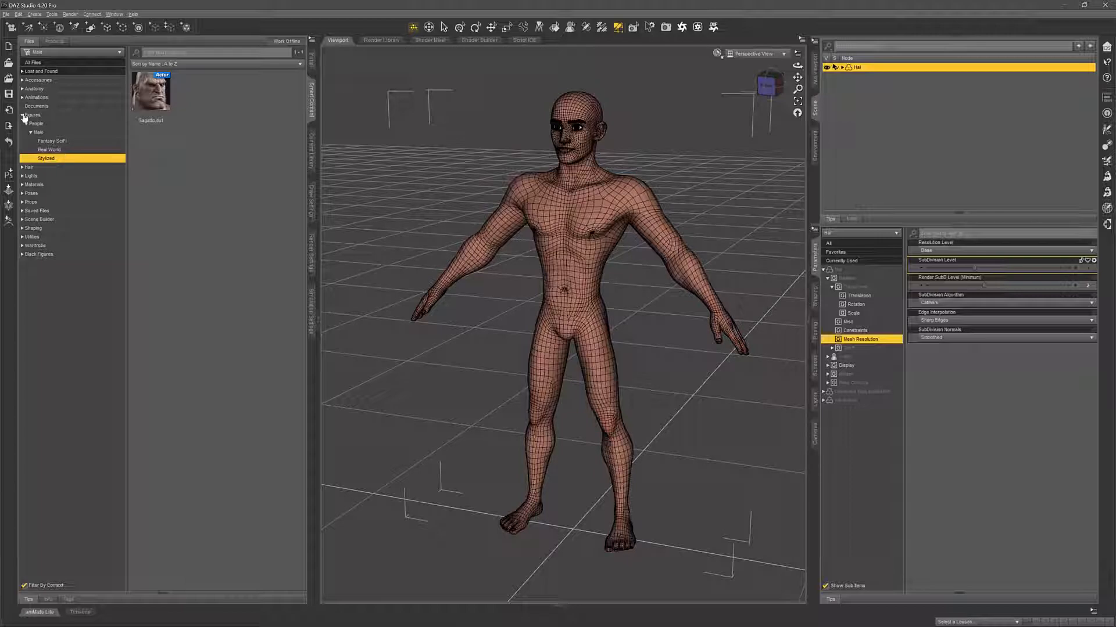
left_click(20, 114)
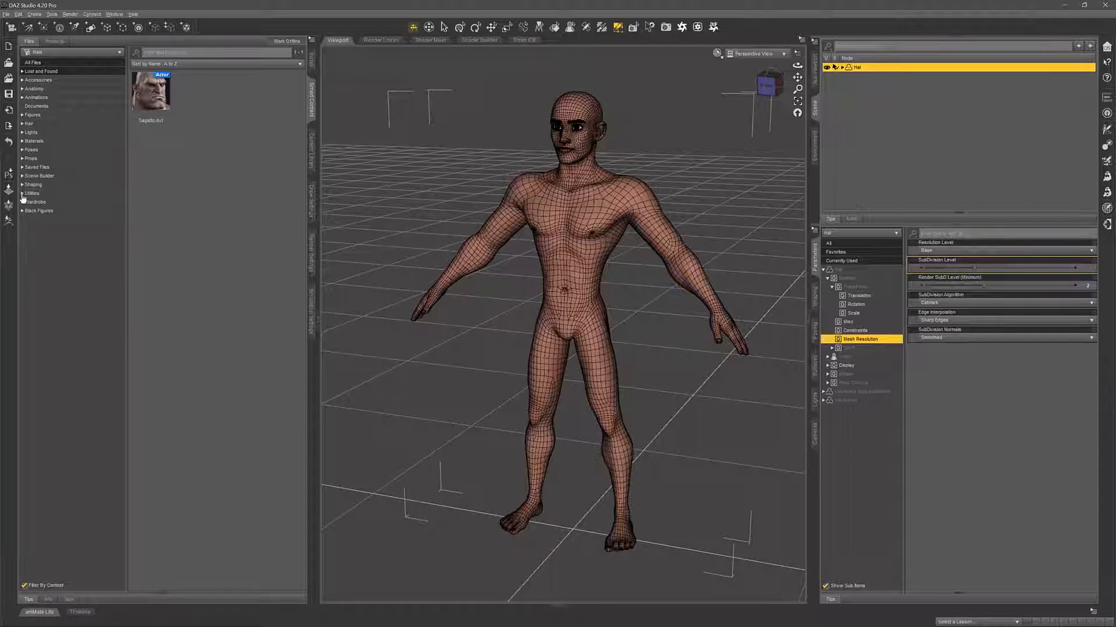
Step: Dress the figure with Basic Wear Boxers and the All Style Tank from the Wardrobe
left_click(40, 218)
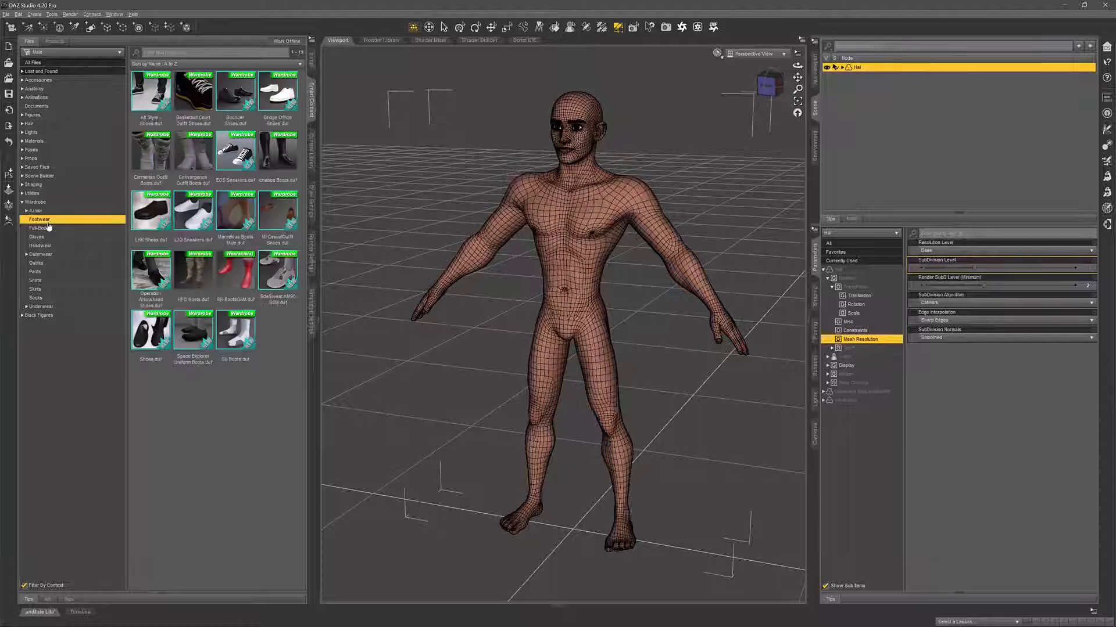
left_click(39, 228)
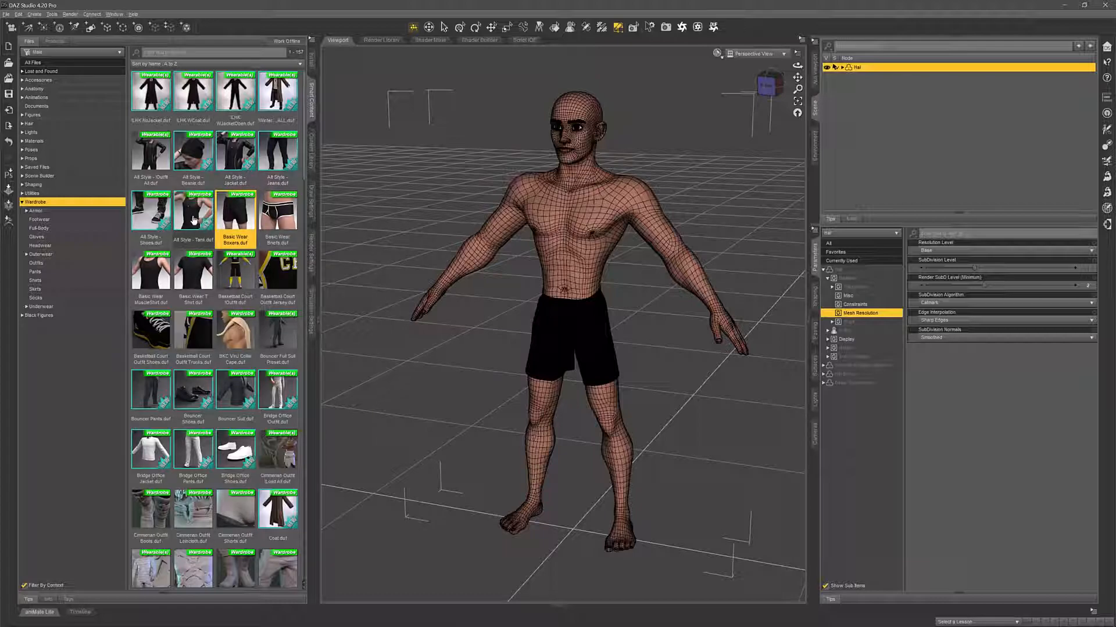
mouse_move(193, 210)
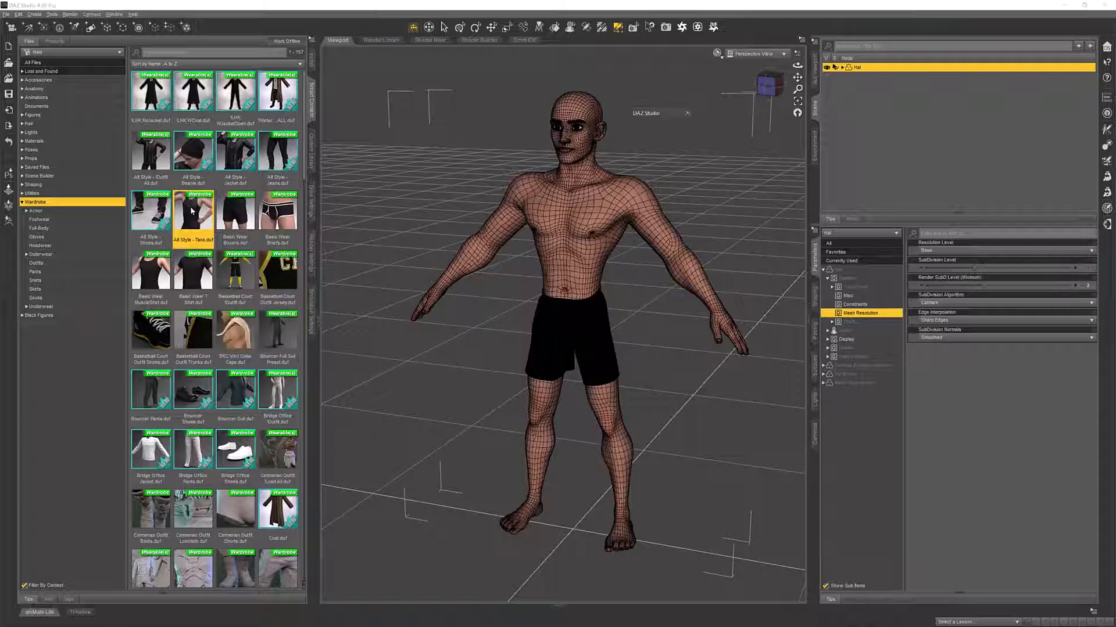
double_click(193, 212)
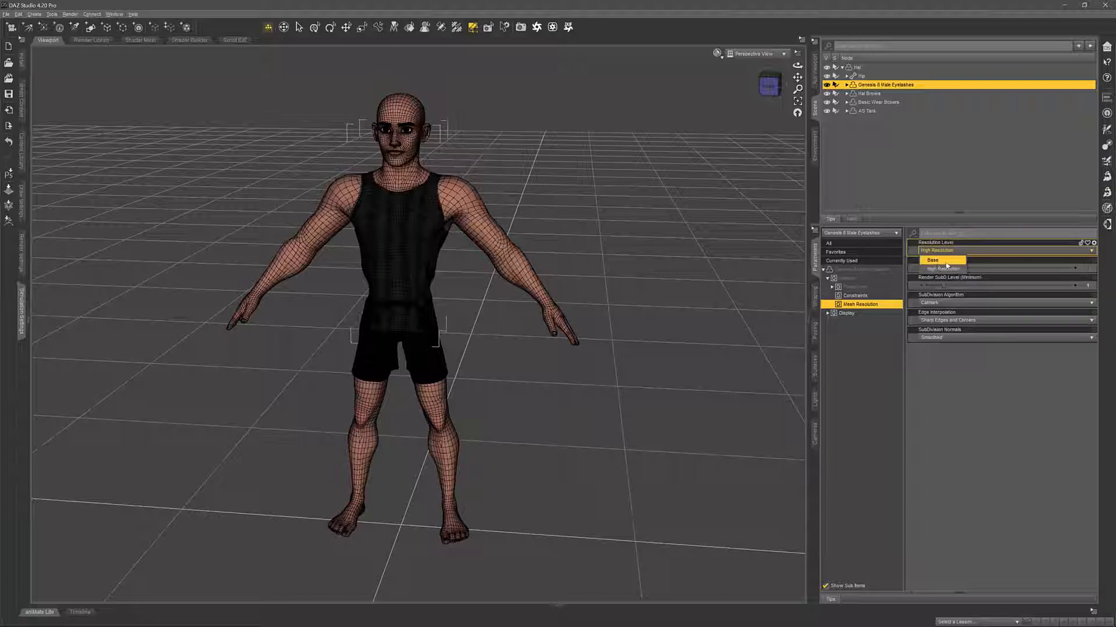
Step: Set the eyelashes, brows and boxers to Base resolution, then reselect the figure
left_click(868, 93)
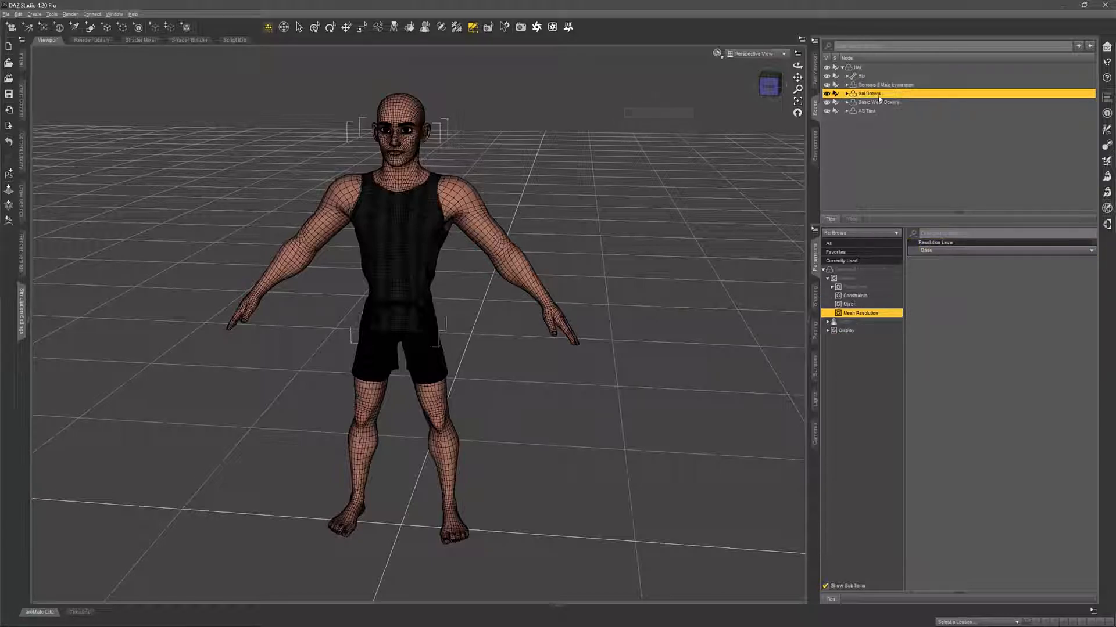
left_click(878, 102)
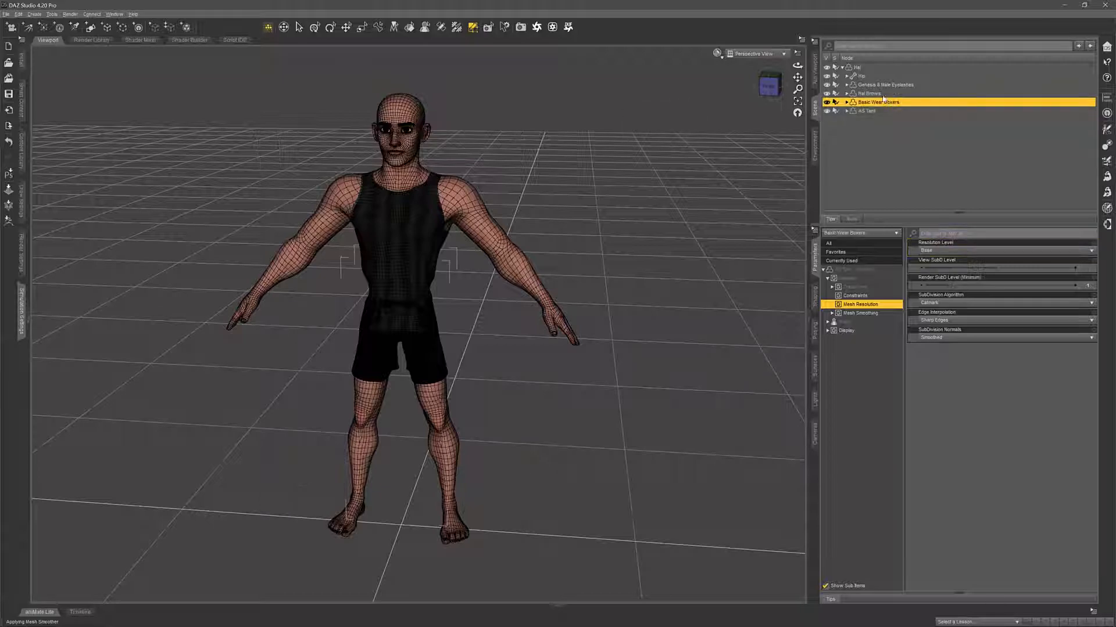
left_click(878, 83)
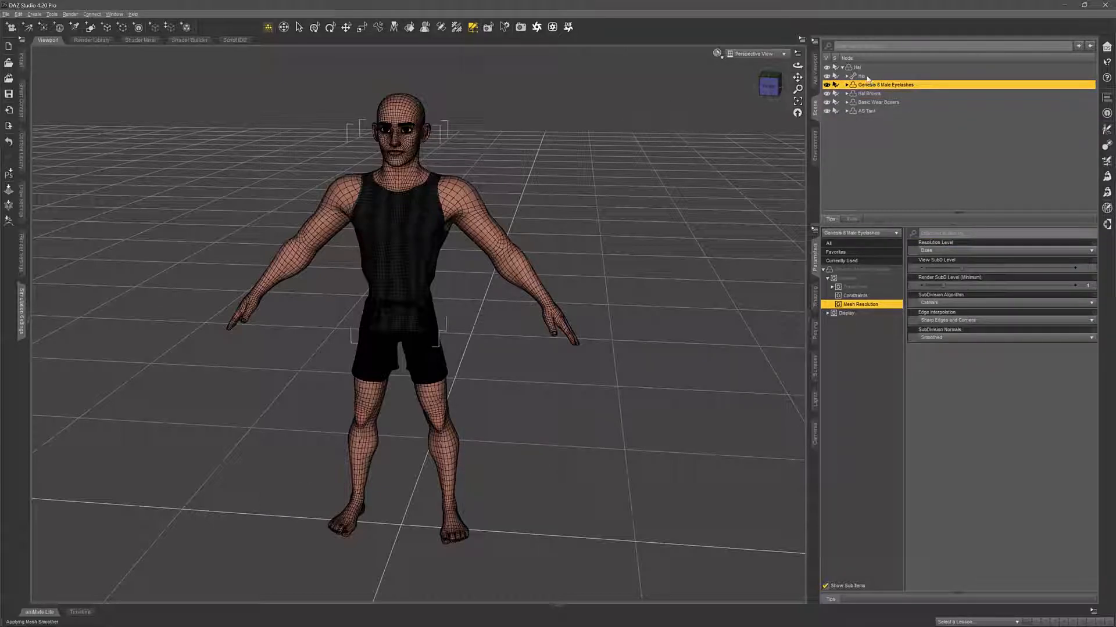
left_click(858, 76)
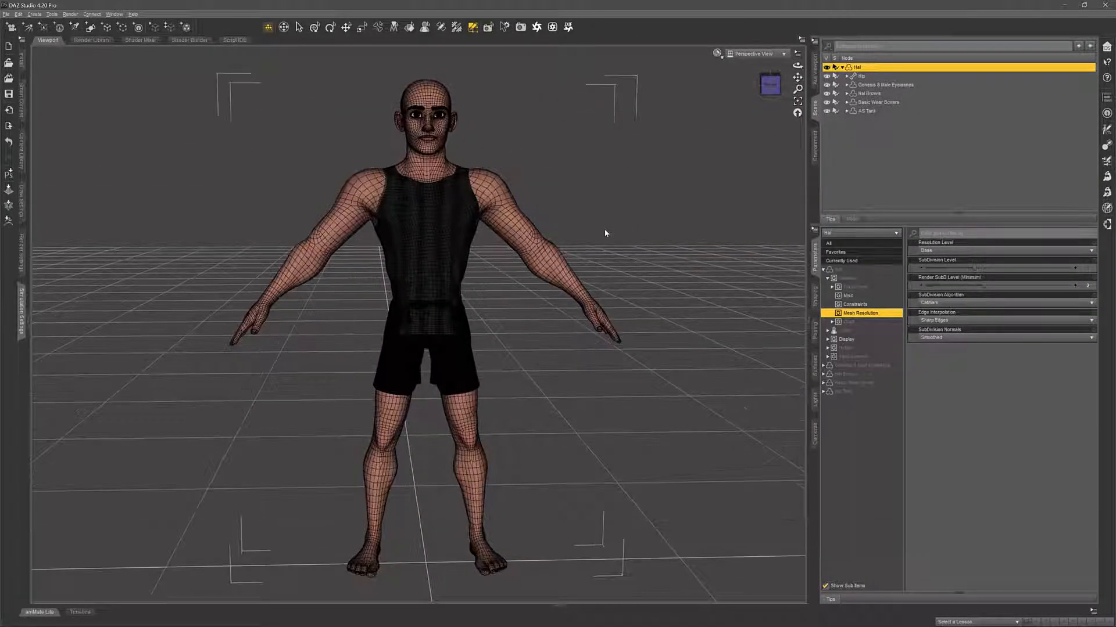
Step: Lasso-select the torso and hip polygons under the clothing and hide them
left_click(841, 68)
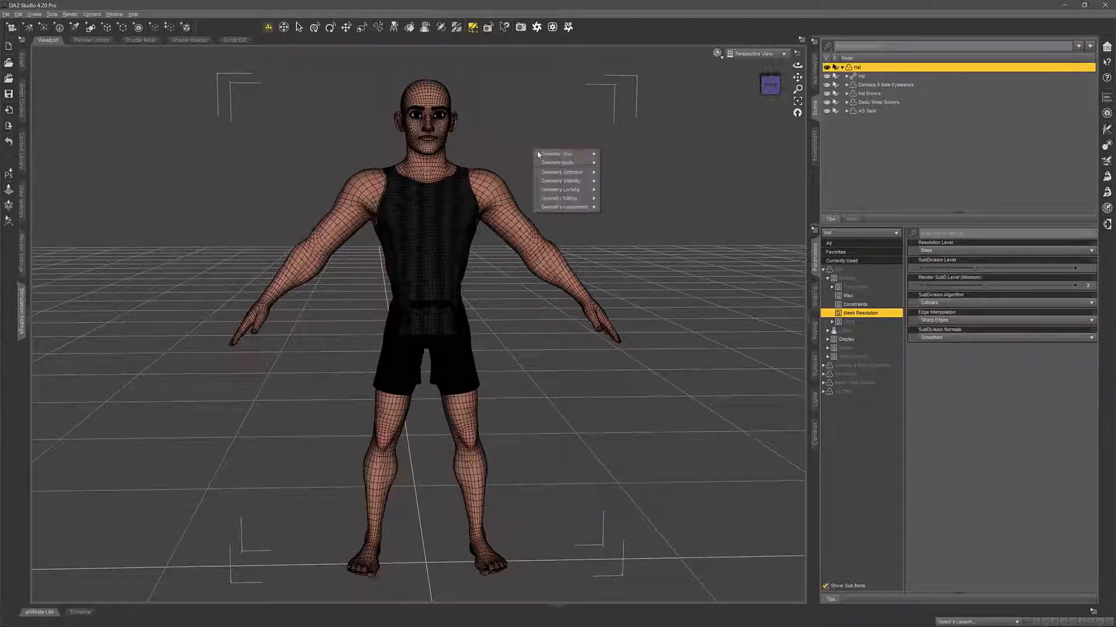
mouse_move(562, 154)
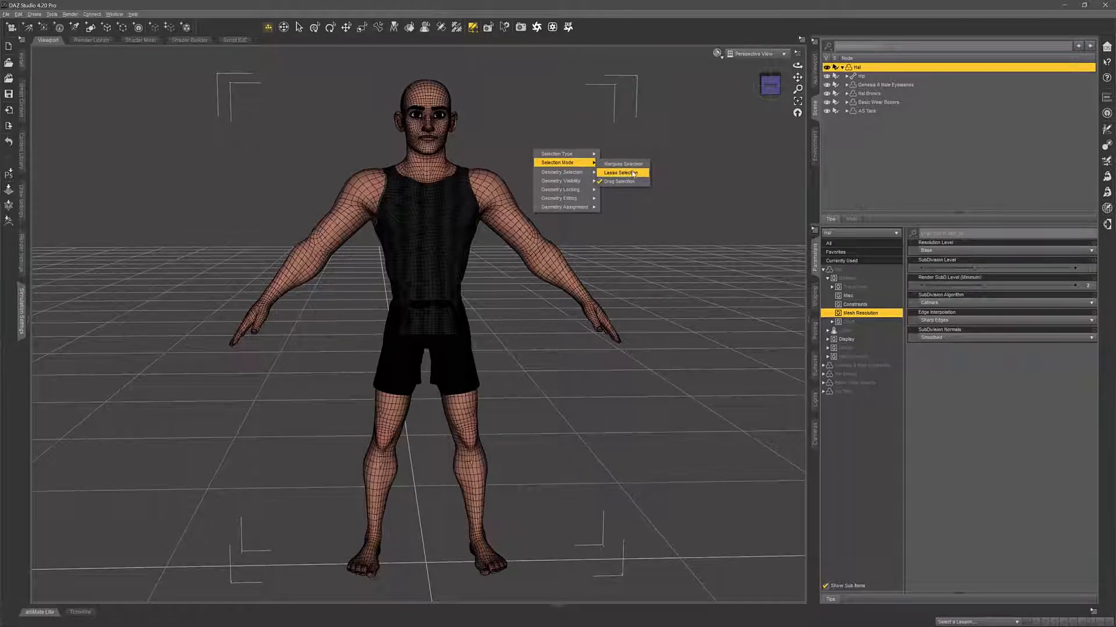
left_click(620, 172)
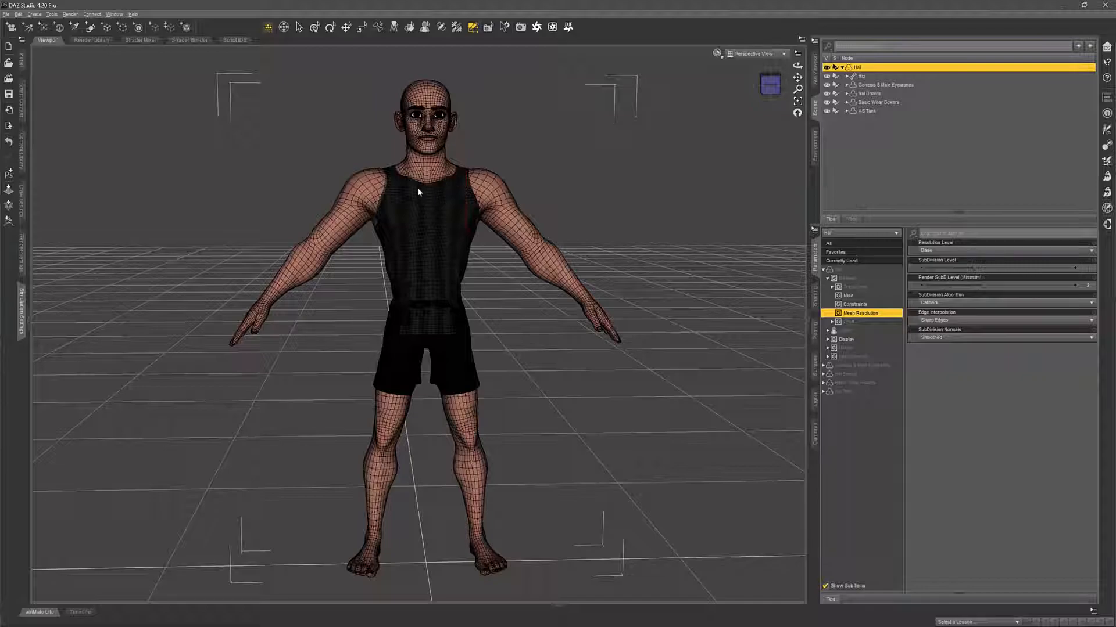
mouse_move(390, 159)
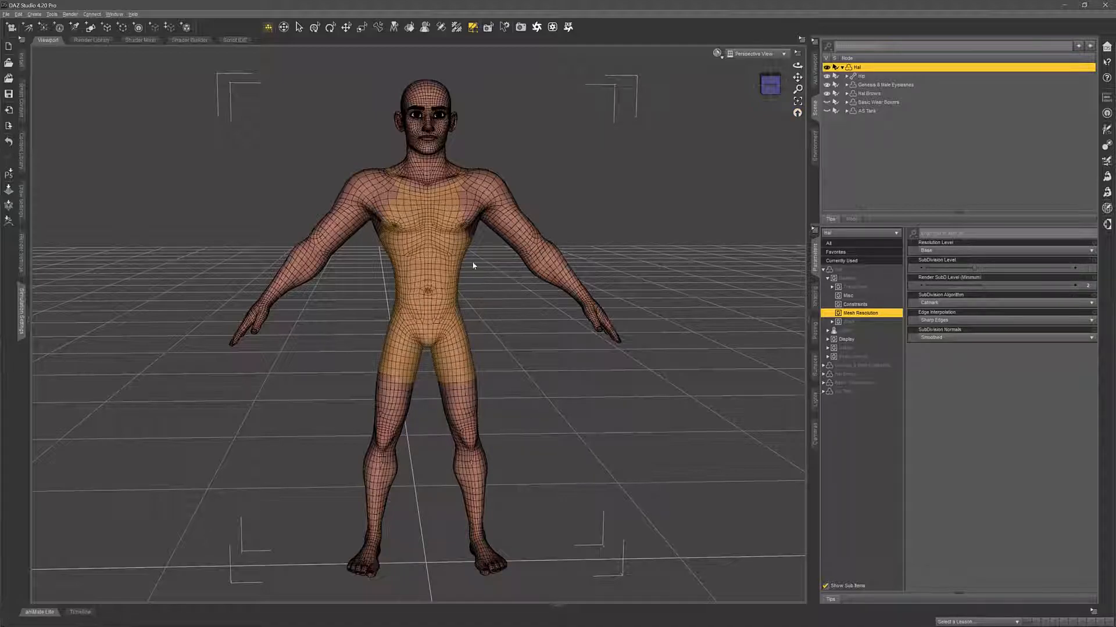
right_click(474, 265)
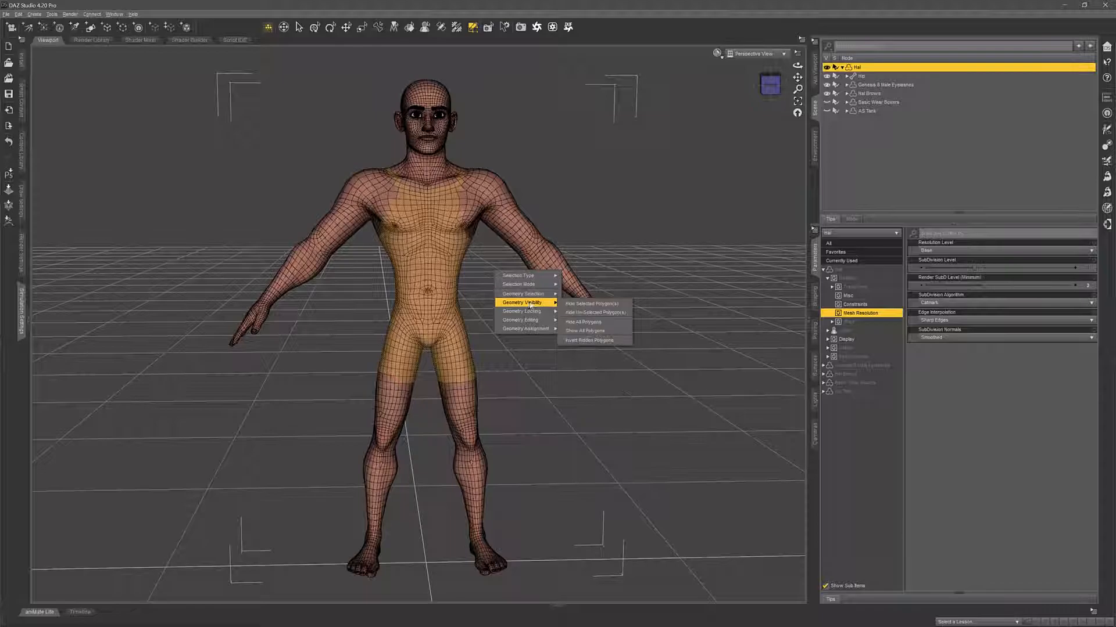
left_click(591, 303)
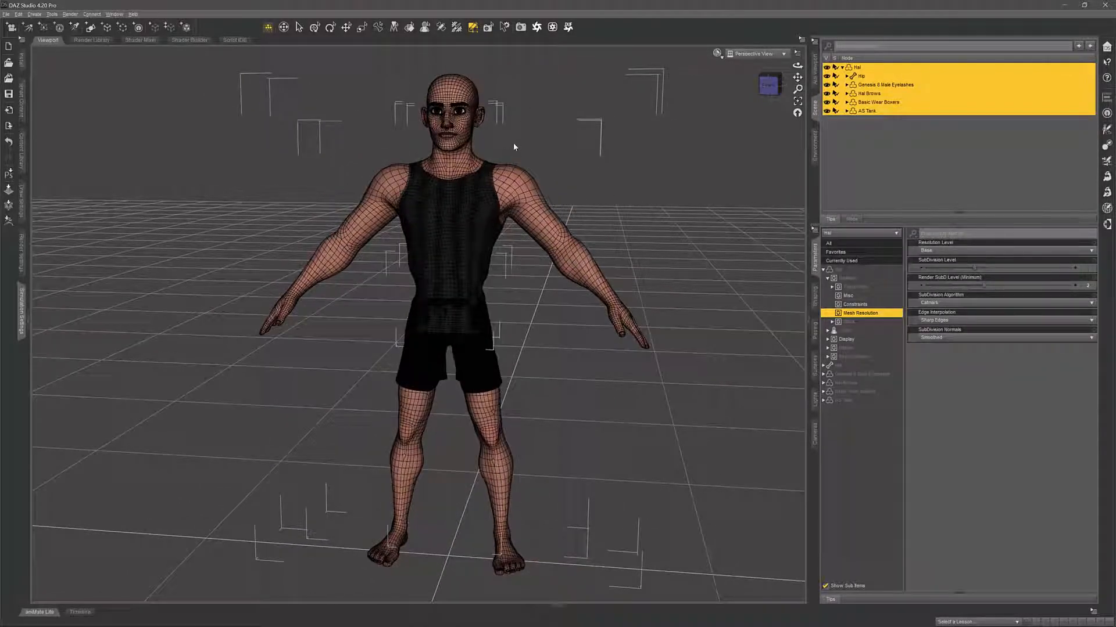
Step: Start a File > Export as FBX so the FBX Export Options dialog appears
left_click(6, 14)
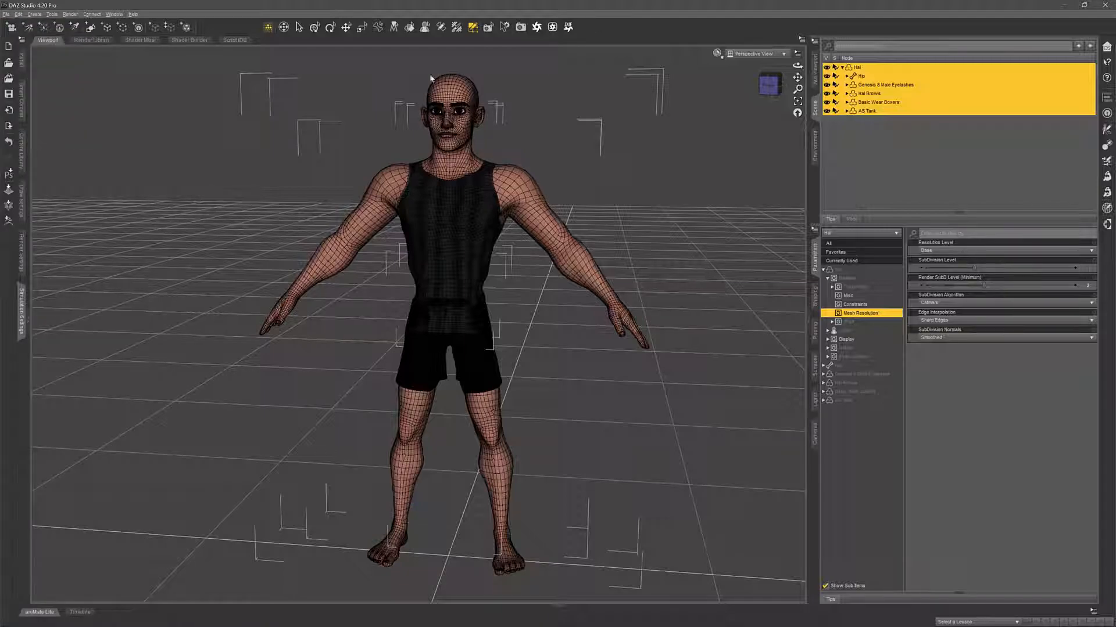
mouse_move(363, 109)
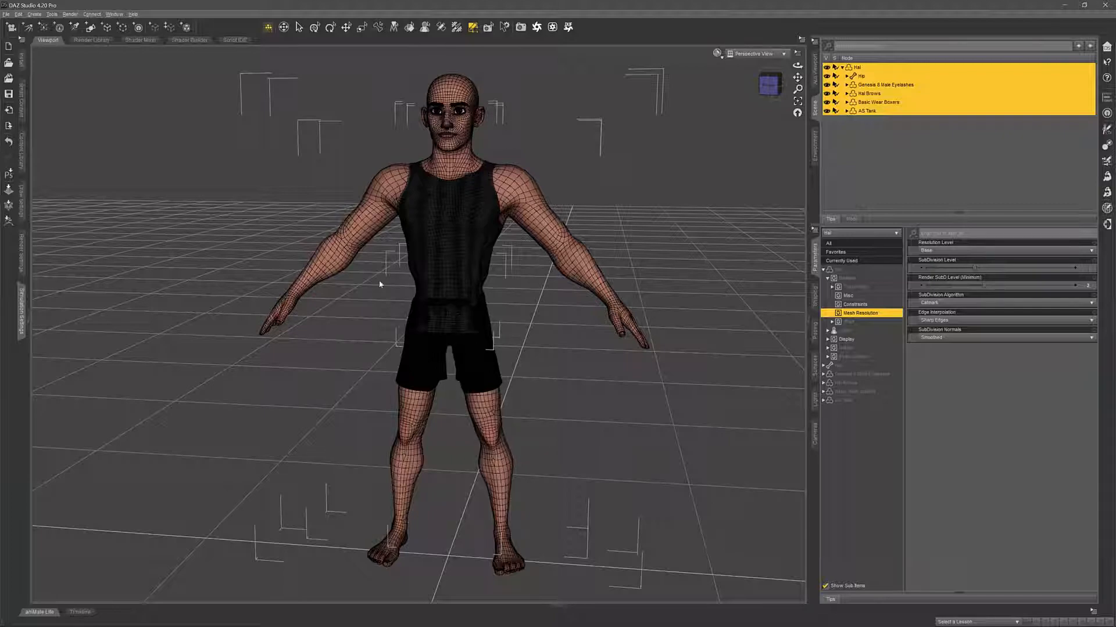
left_click(7, 14)
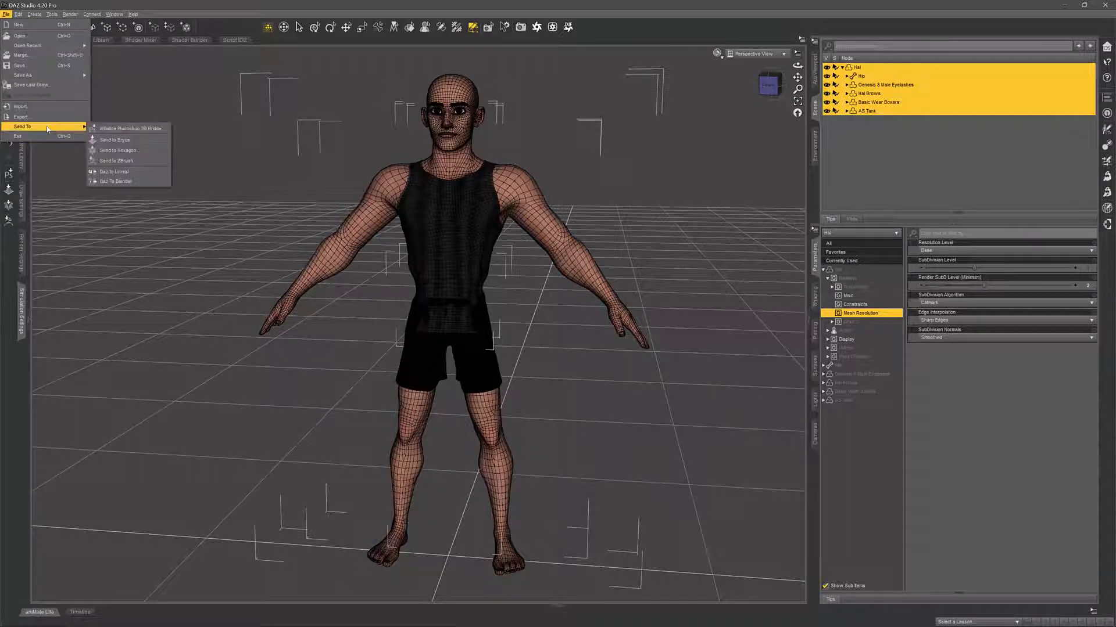
mouse_move(35, 120)
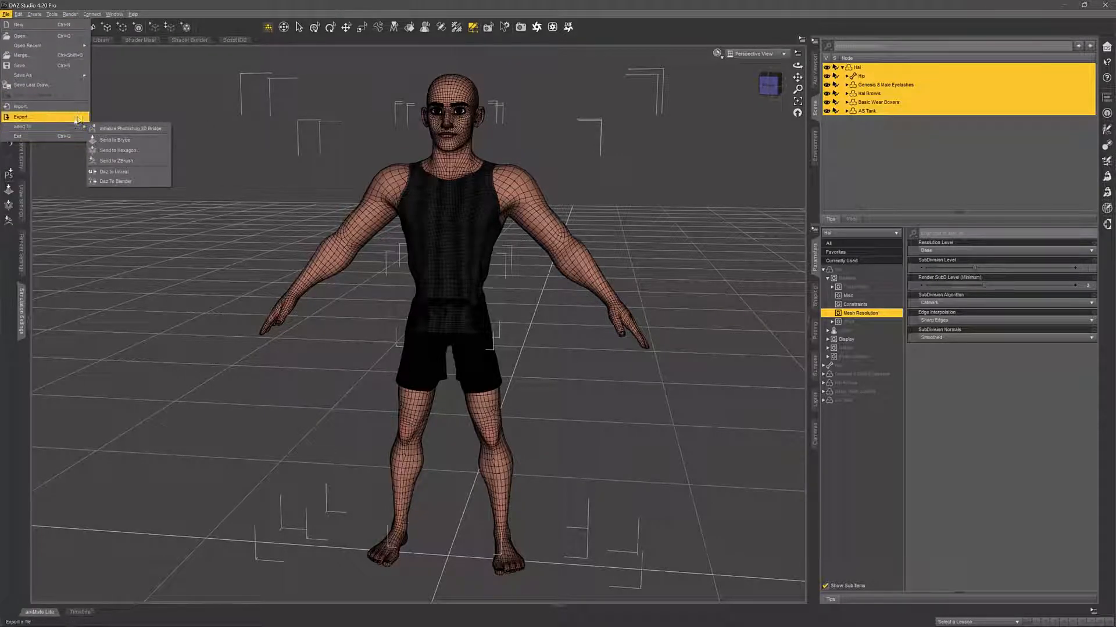
mouse_move(18, 128)
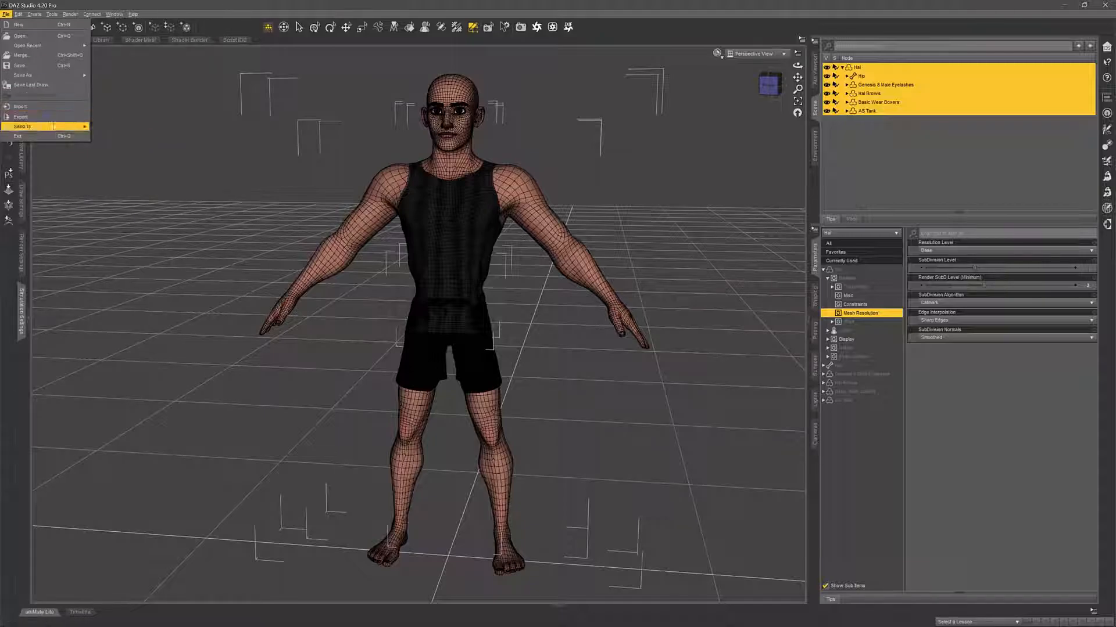
mouse_move(49, 120)
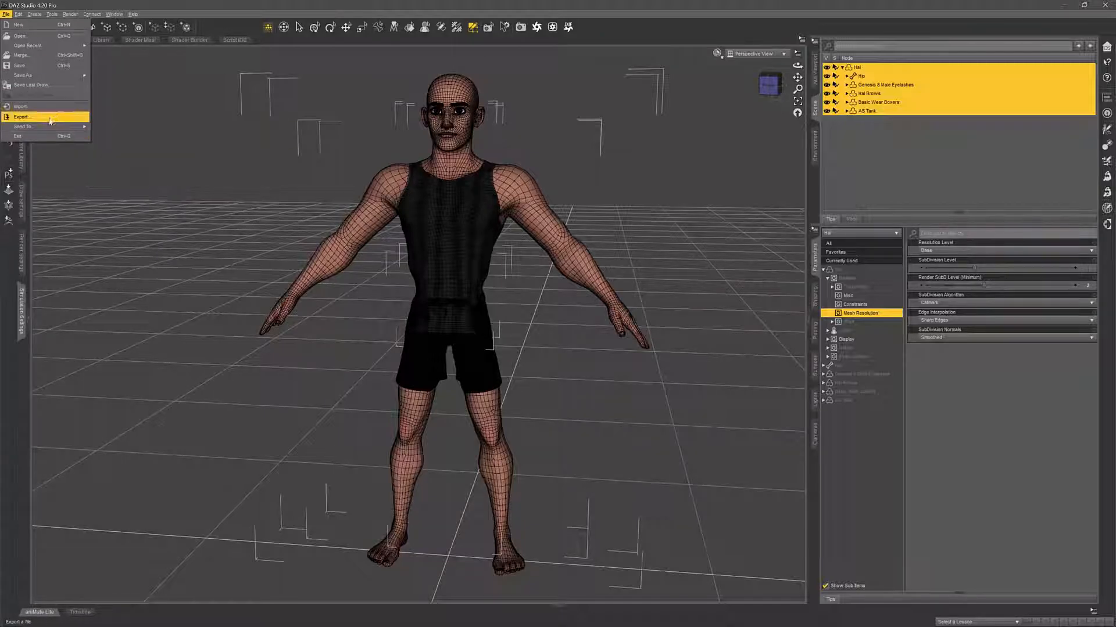
left_click(20, 116)
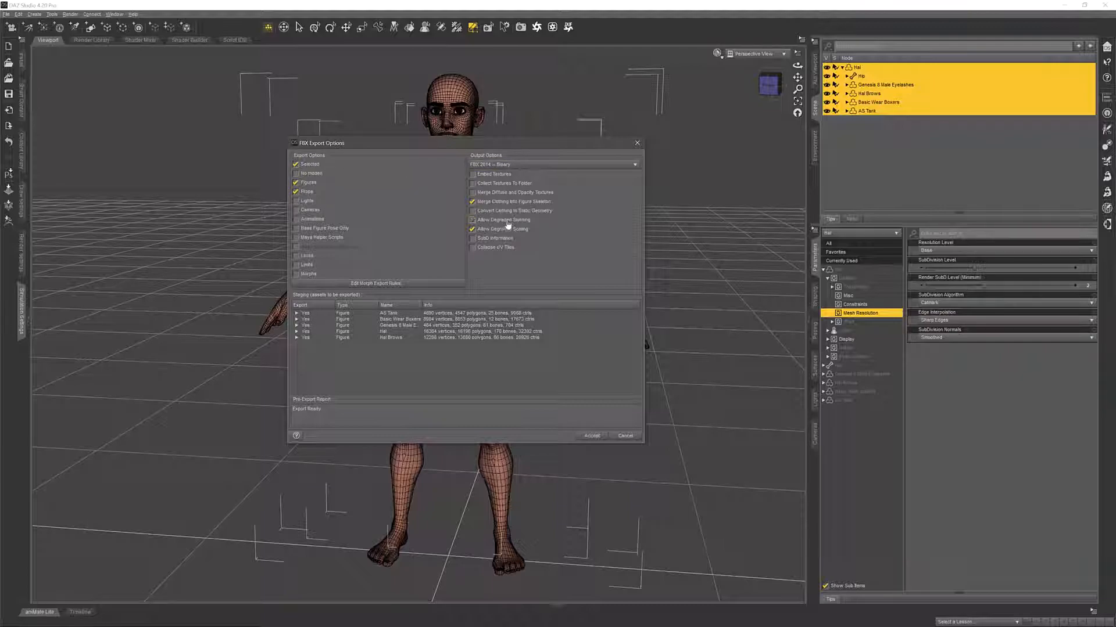
Step: Keep Merge Clothing and Allow Degraded Skinning/Scaling checked and accept the FBX export
left_click(472, 219)
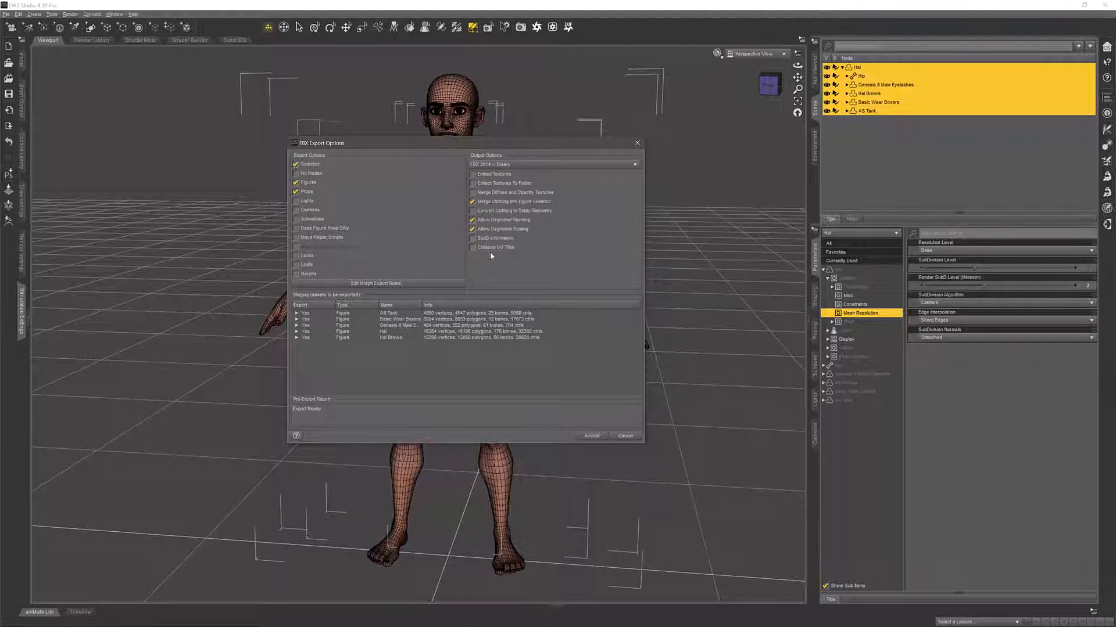
left_click(472, 219)
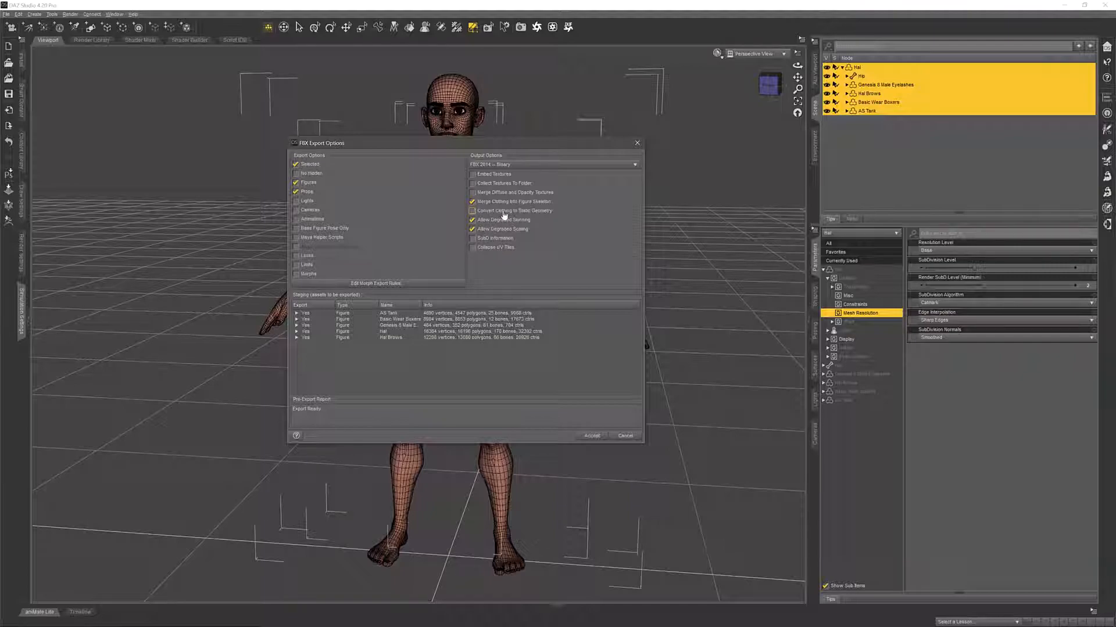
left_click(471, 210)
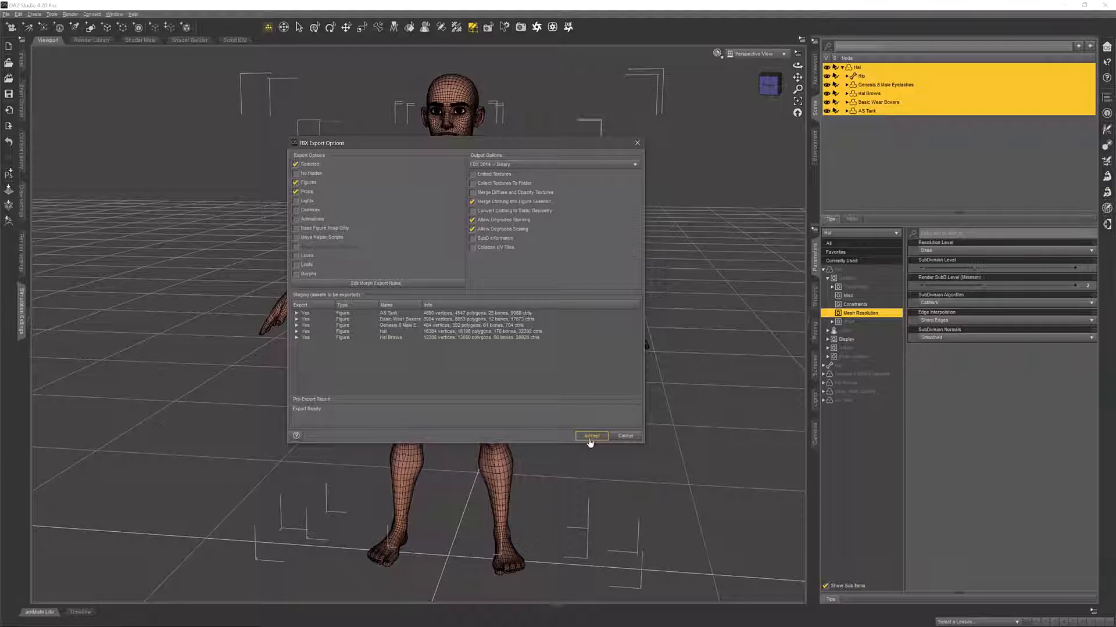
left_click(590, 436)
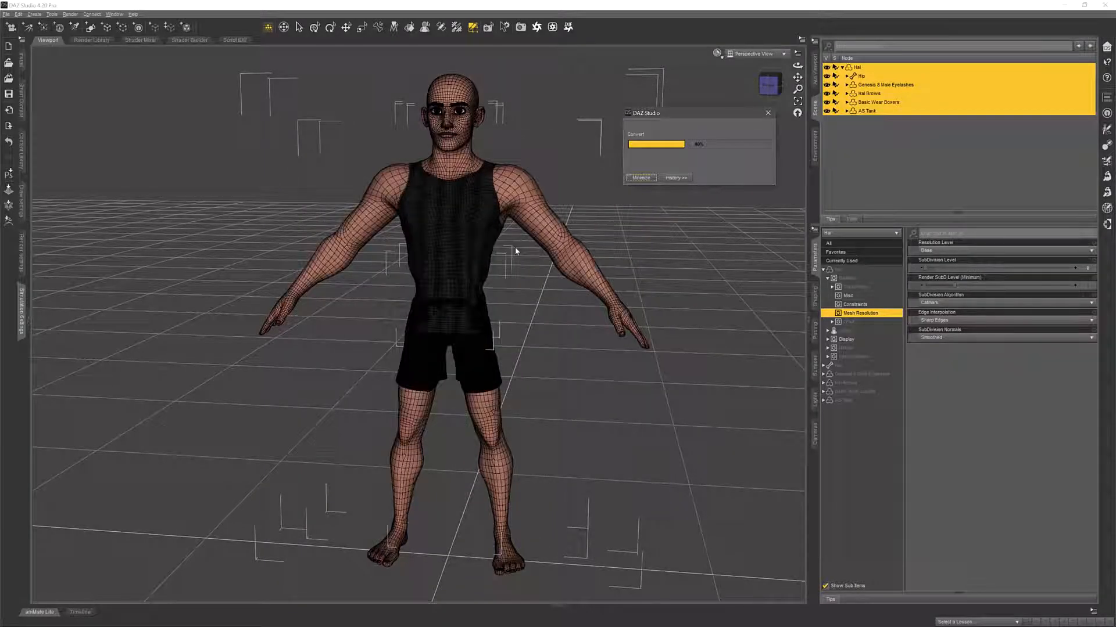
mouse_move(544, 245)
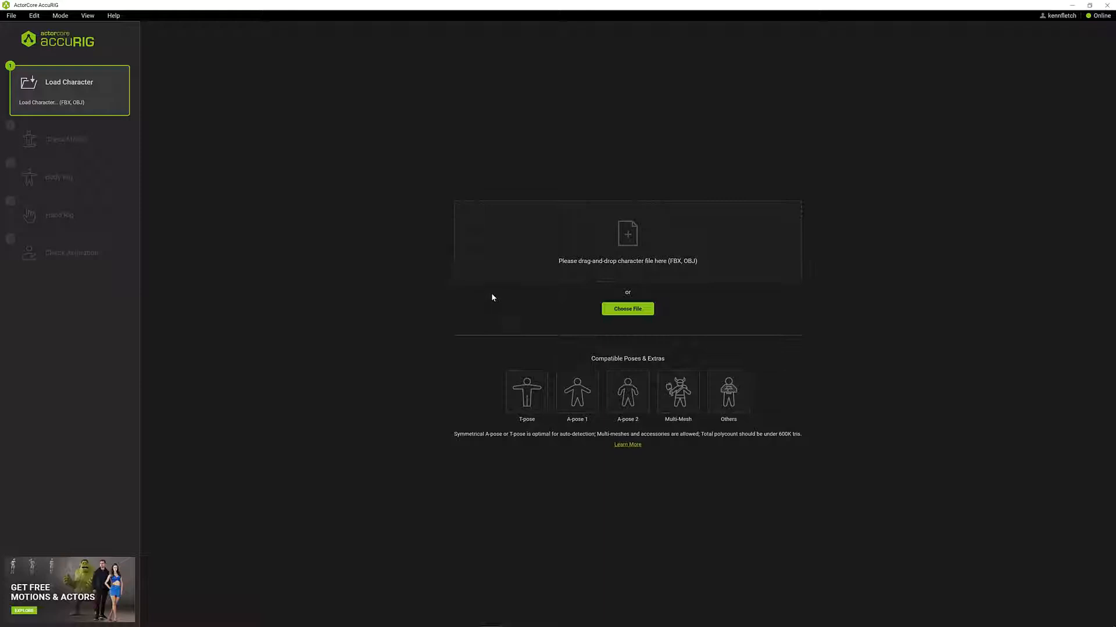
mouse_move(320, 227)
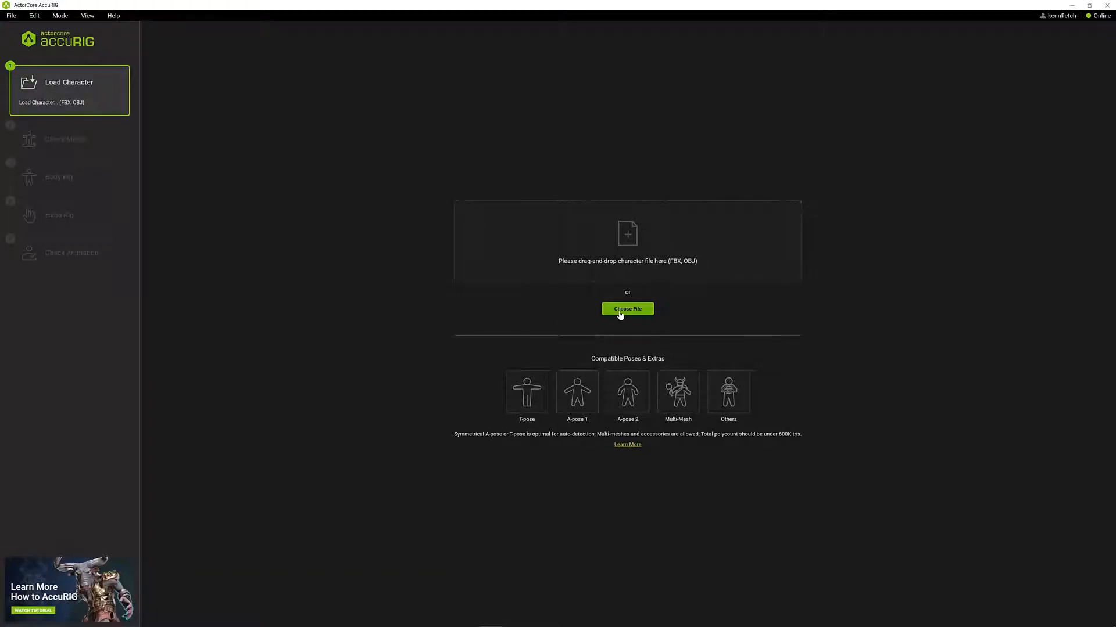
Step: Load the exported FBX into AccuRIG and run Rig Body to auto-place body joints
left_click(628, 309)
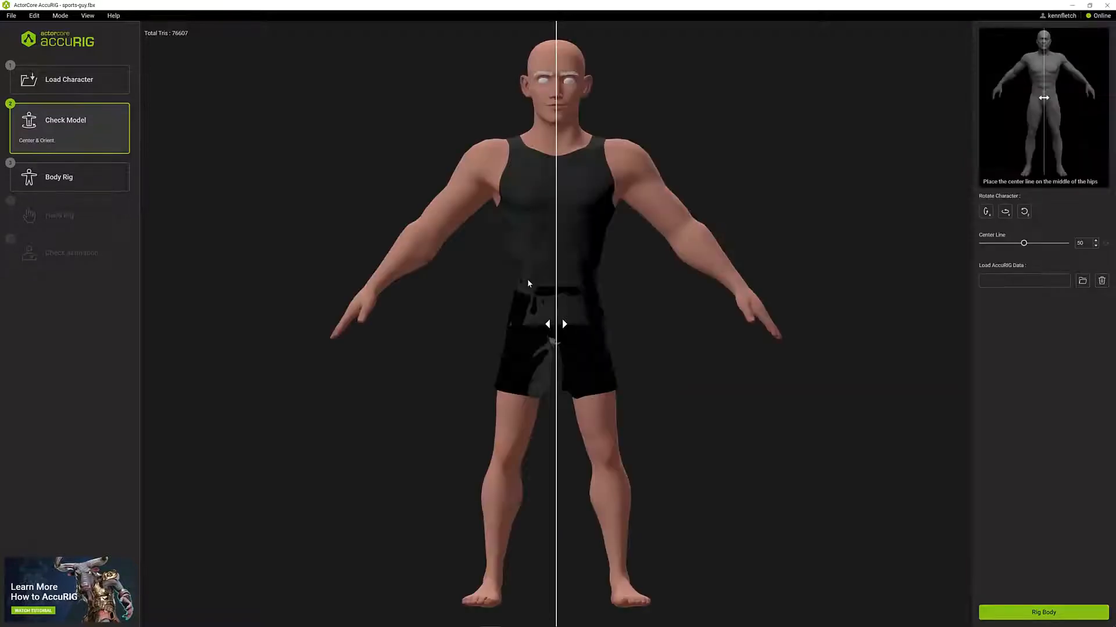
left_click(1043, 611)
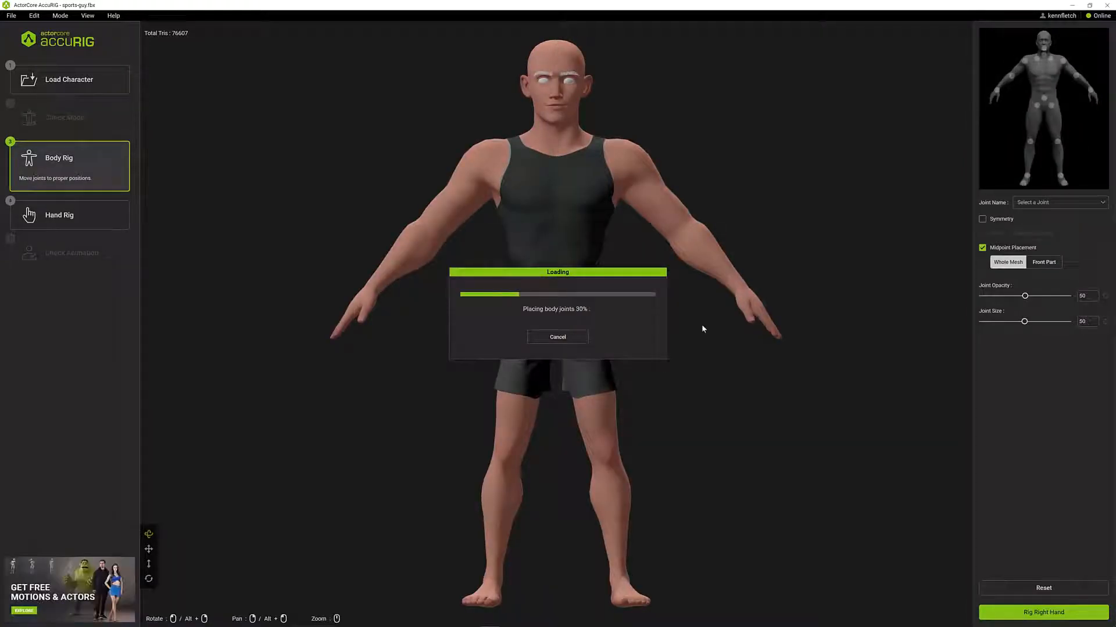
mouse_move(593, 282)
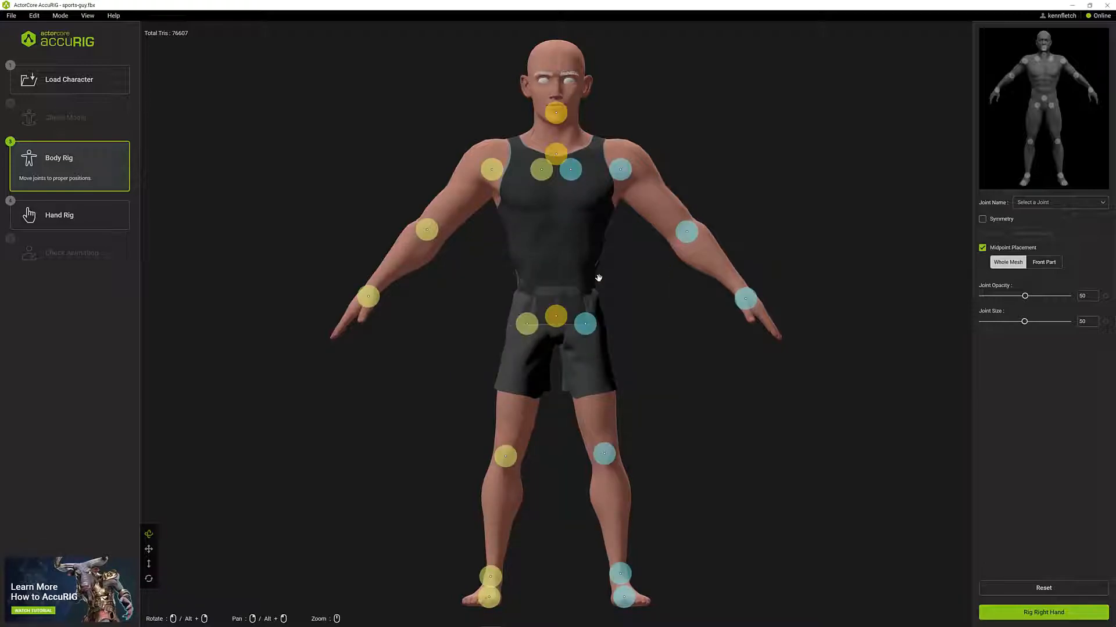
mouse_move(653, 439)
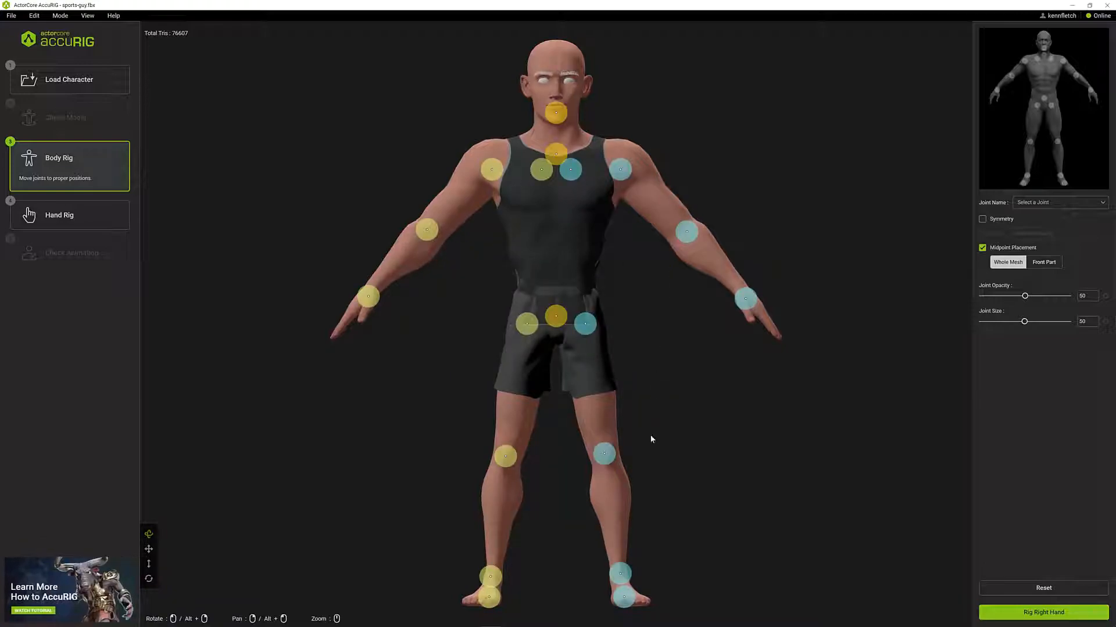
Step: Adjust the left shoulder and clavicle joints and enable symmetric joint editing
left_click(606, 472)
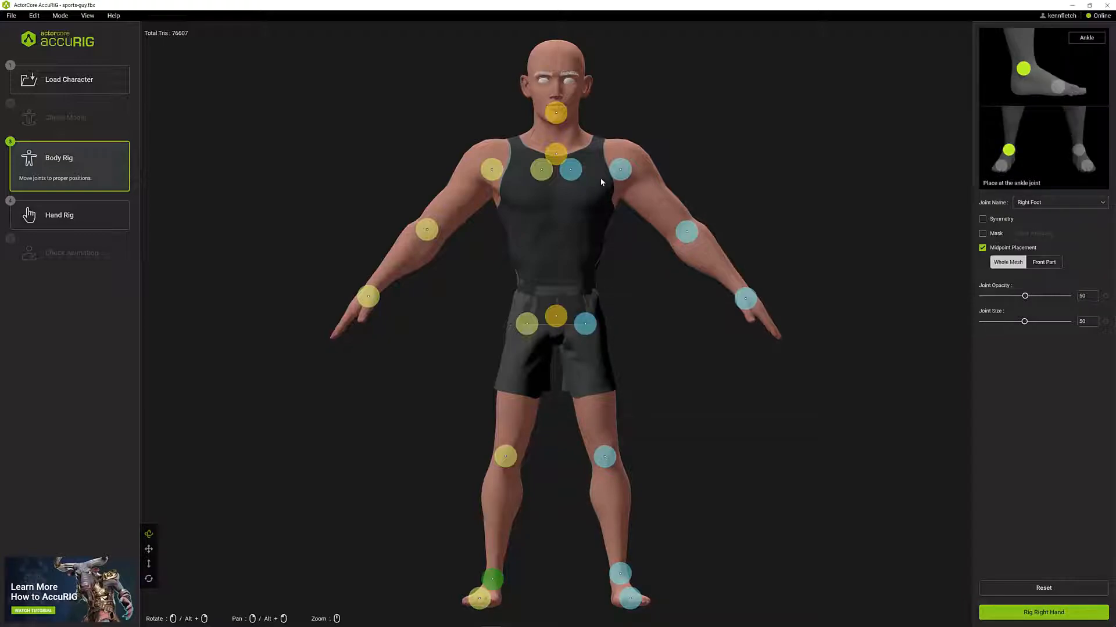
left_click(620, 169)
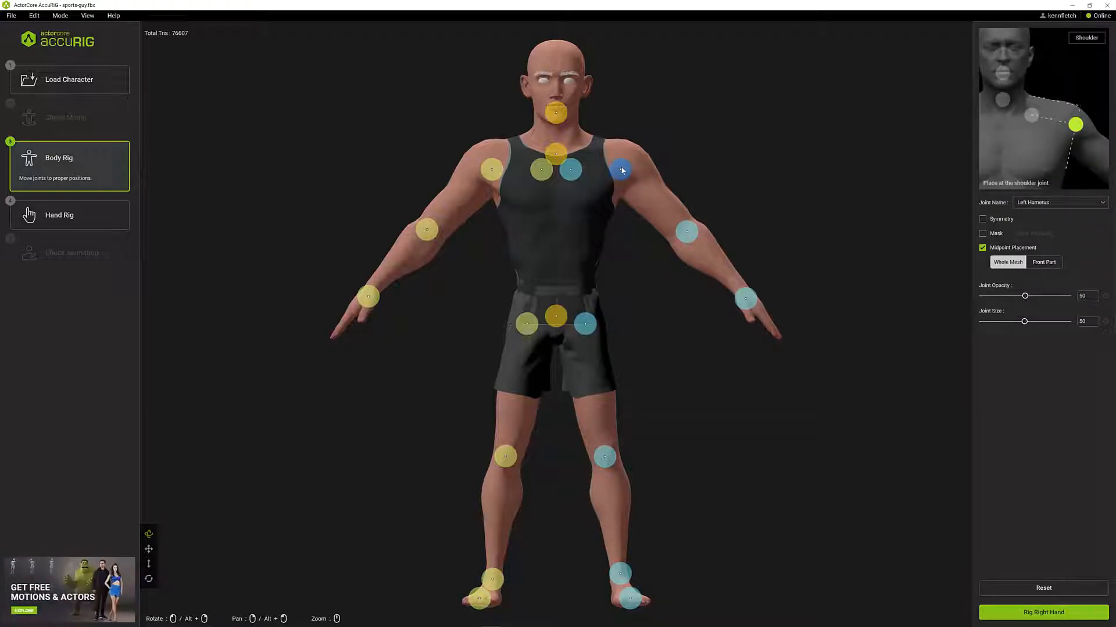
mouse_move(618, 170)
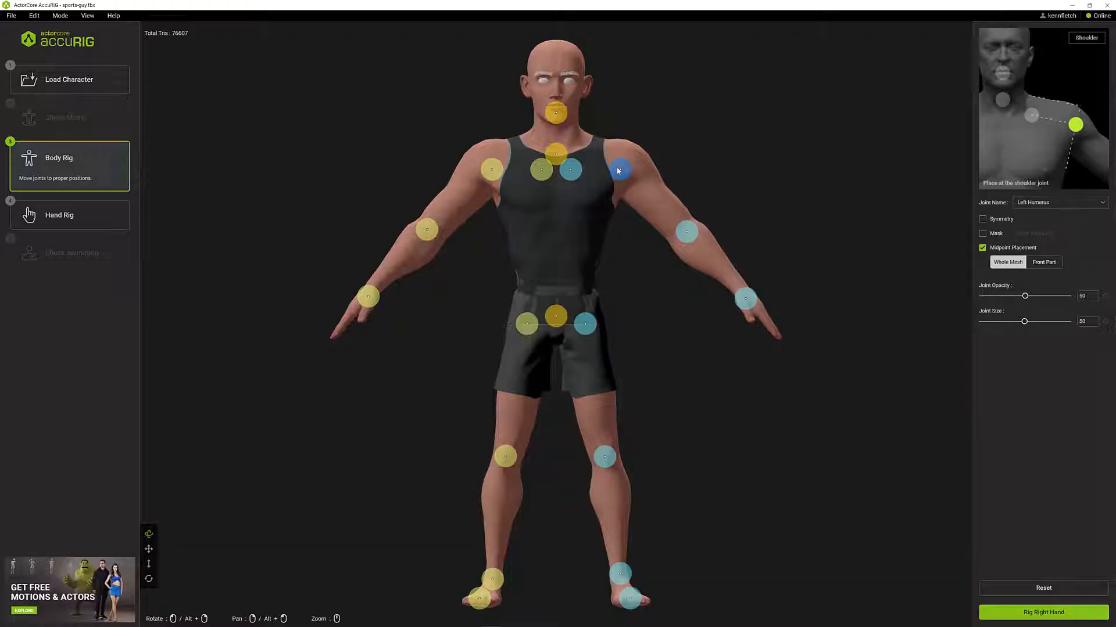
left_click(572, 173)
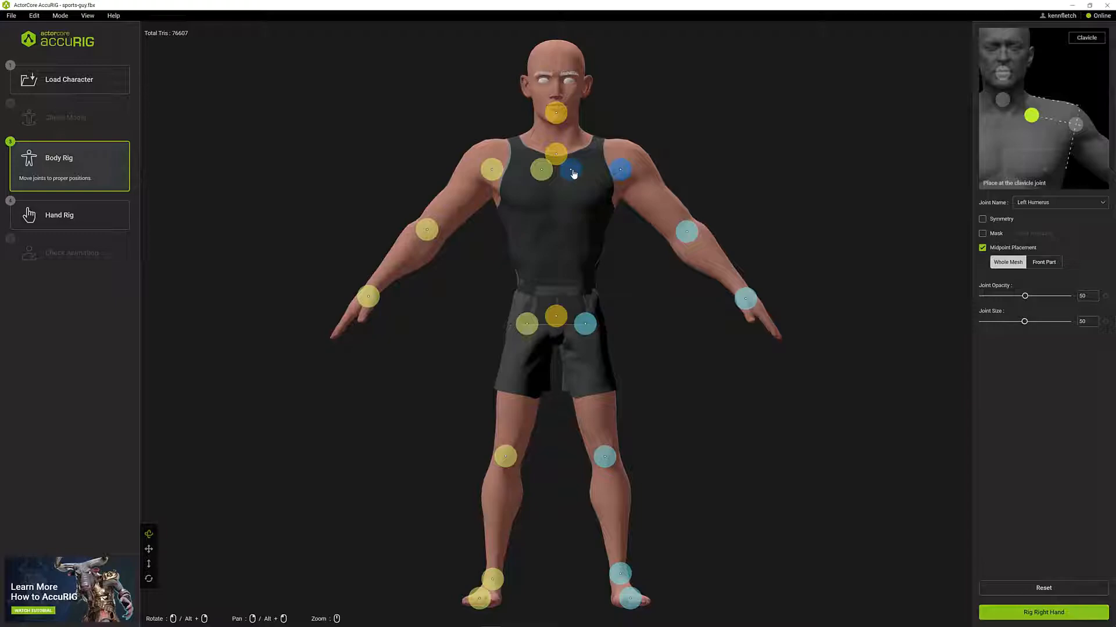
left_click(581, 167)
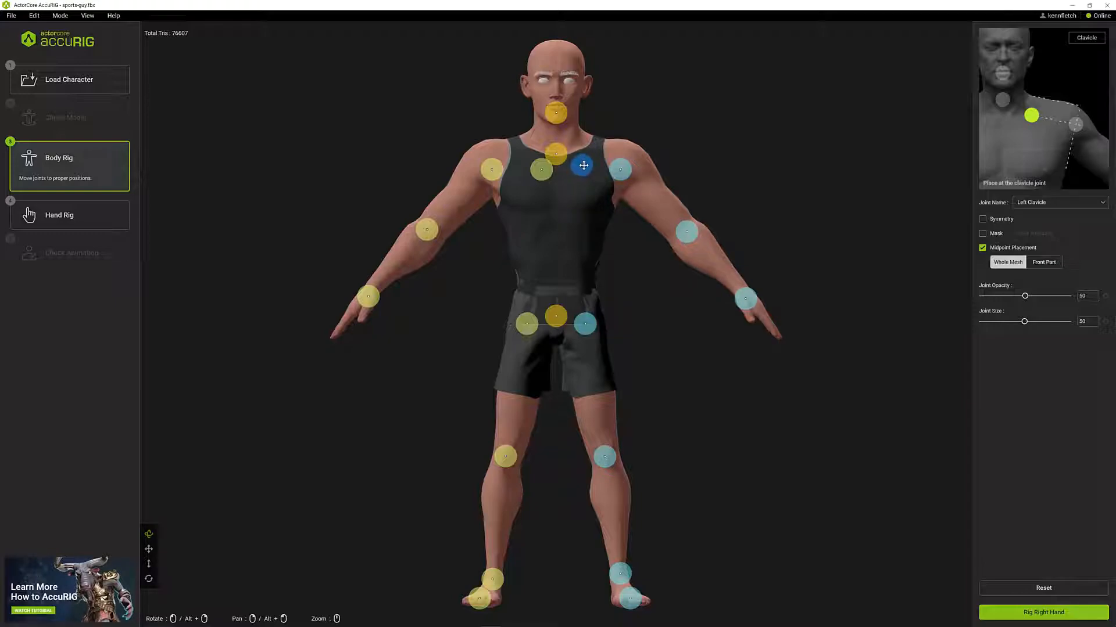
left_click(555, 148)
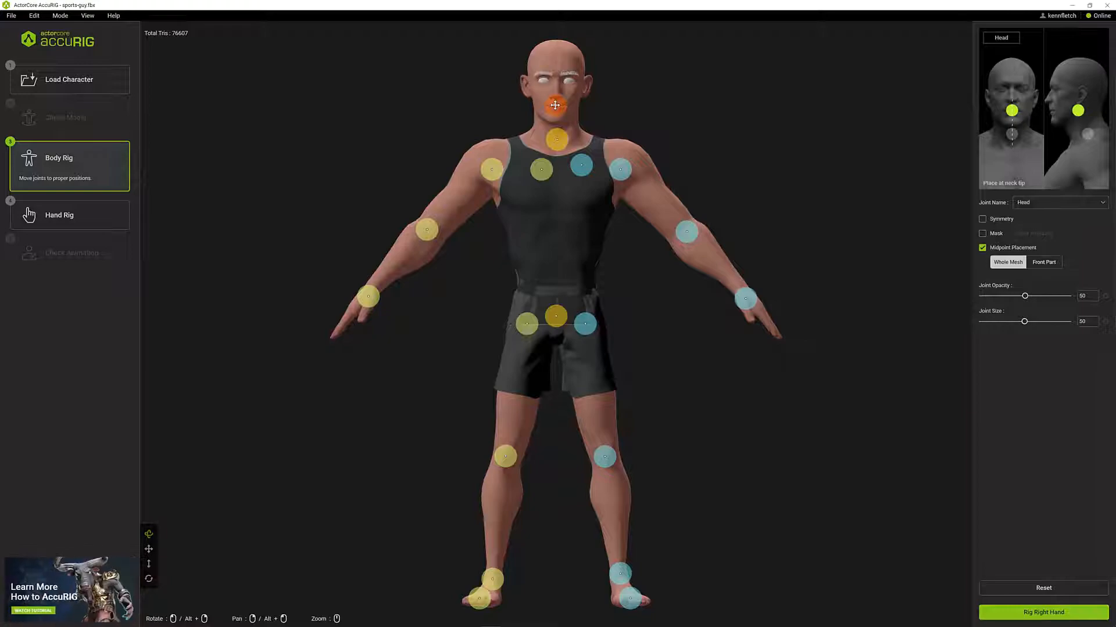
left_click(556, 141)
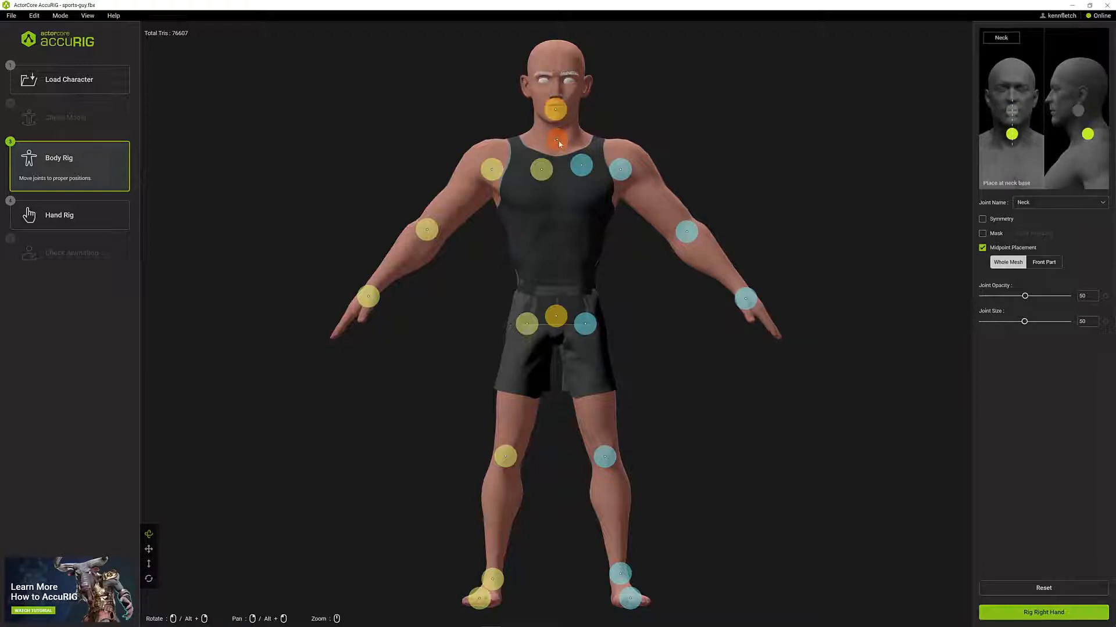
left_click(498, 167)
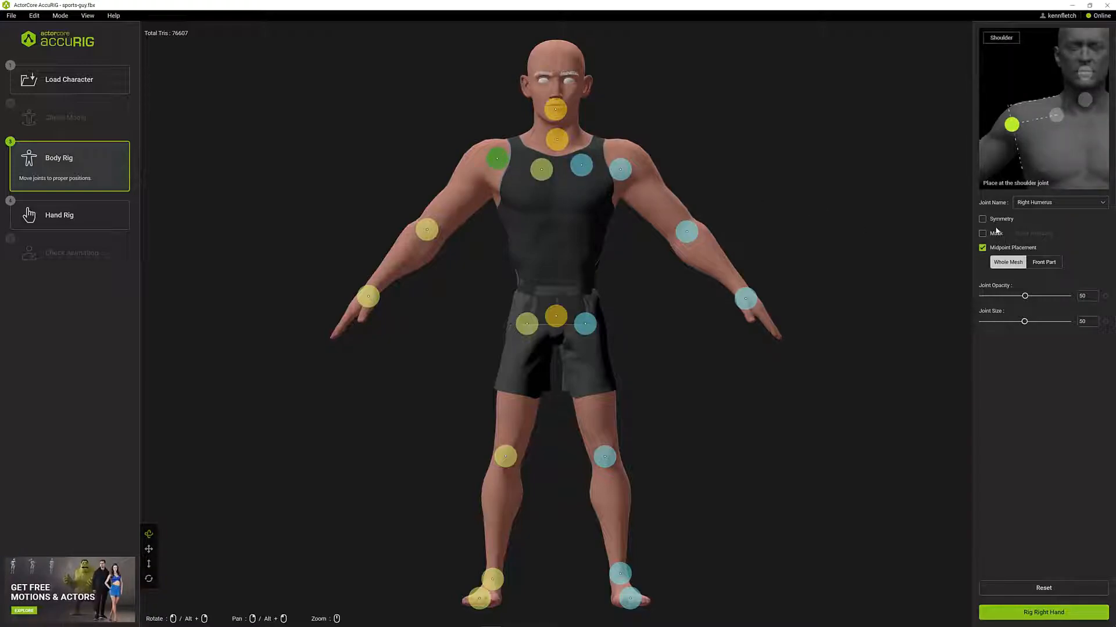
left_click(982, 218)
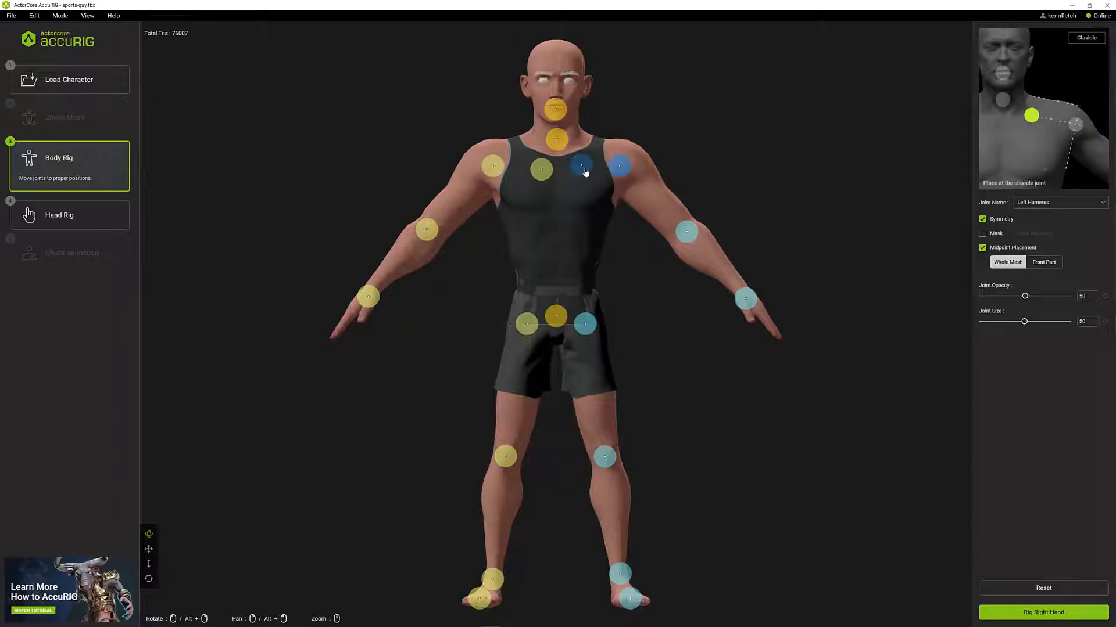
Step: Centre the pelvis joint between the hips and accept the body joints to start hand rigging
left_click(583, 170)
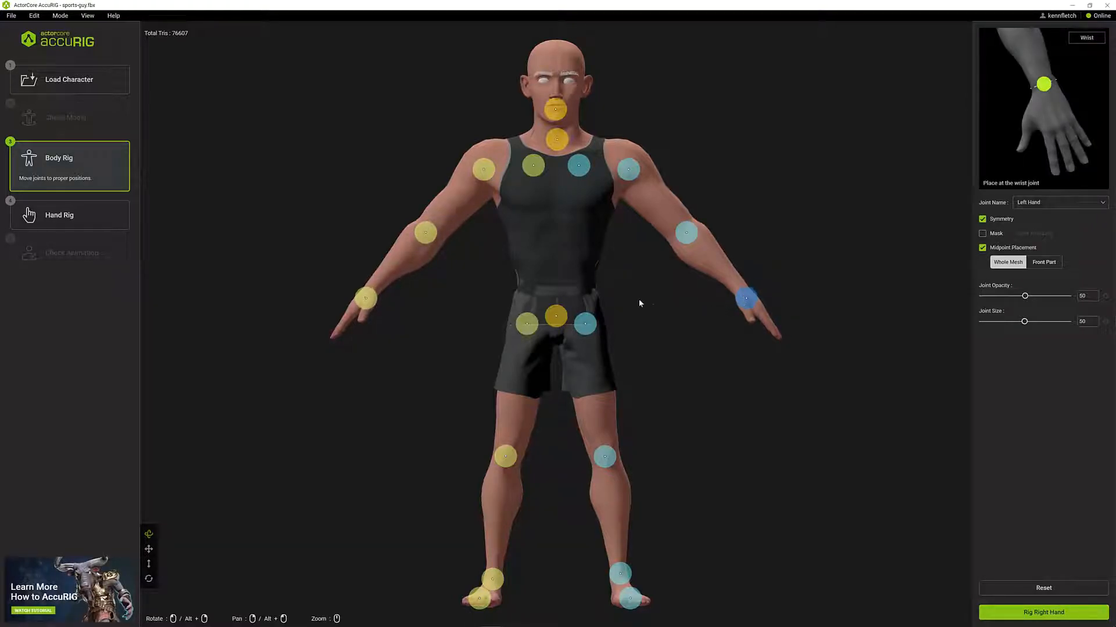
left_click(586, 326)
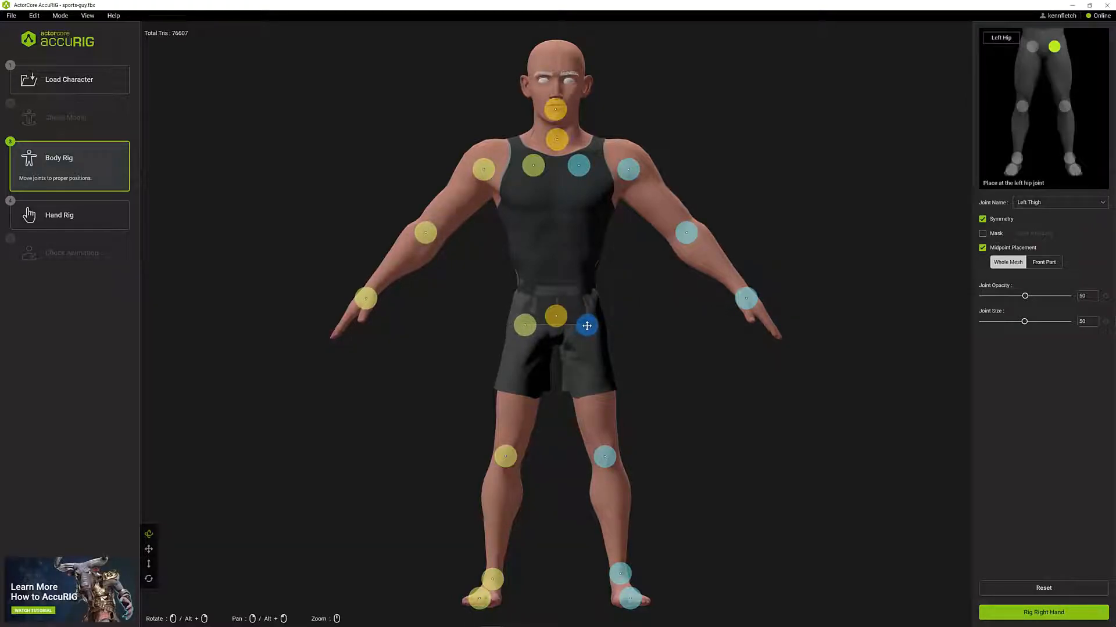
left_click(555, 320)
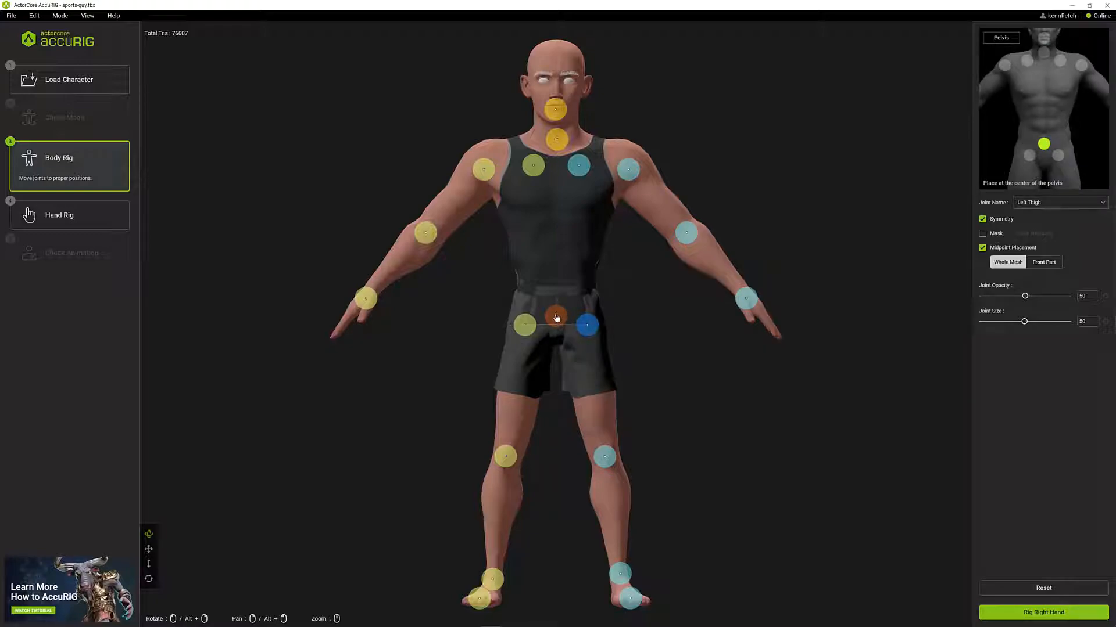
left_click(554, 316)
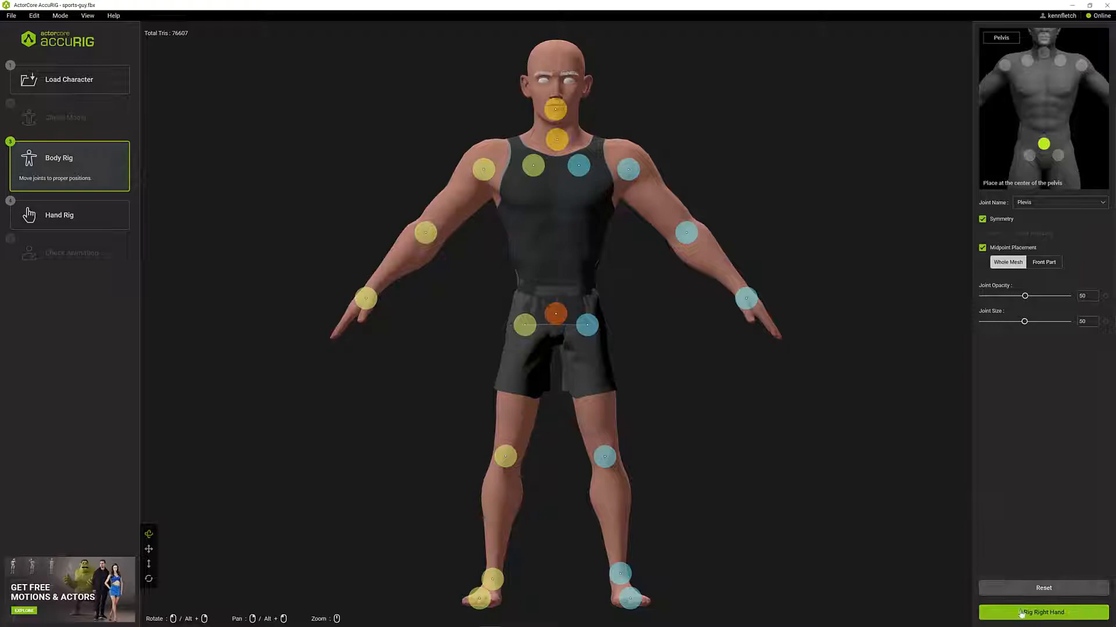
left_click(1044, 613)
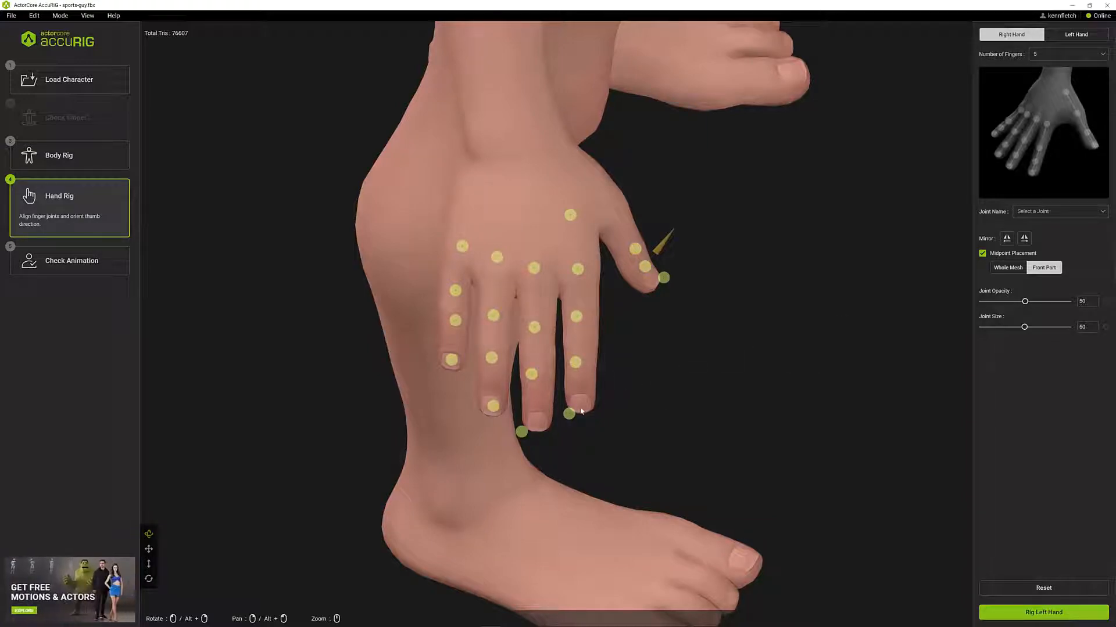
Step: Reposition the fingertip, index base and the pinky's second and third joints on the right hand
left_click(569, 413)
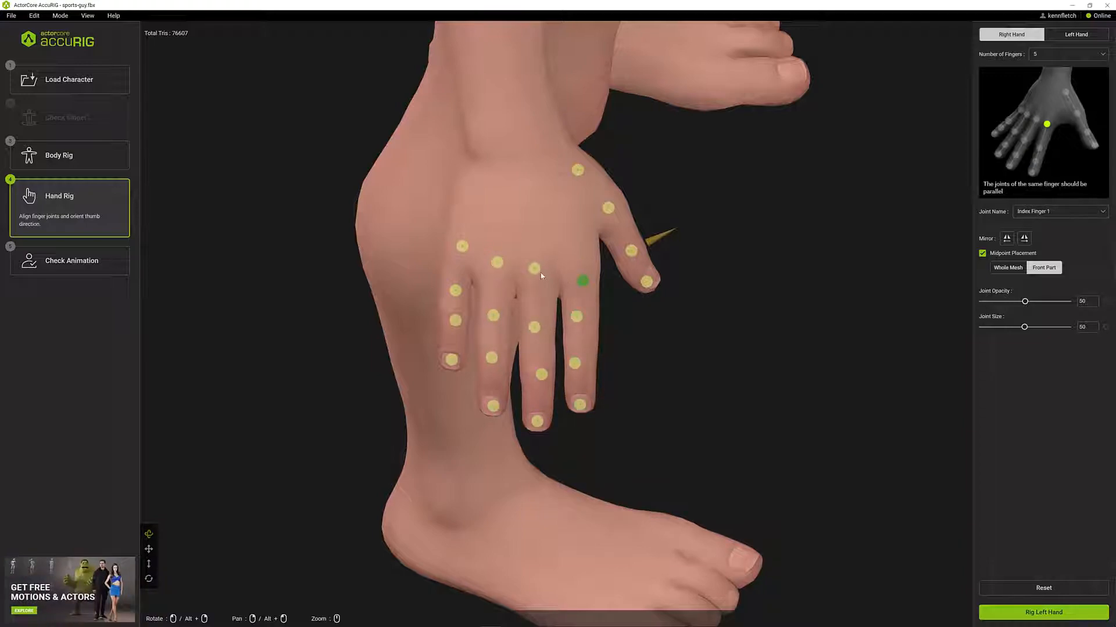
left_click(495, 276)
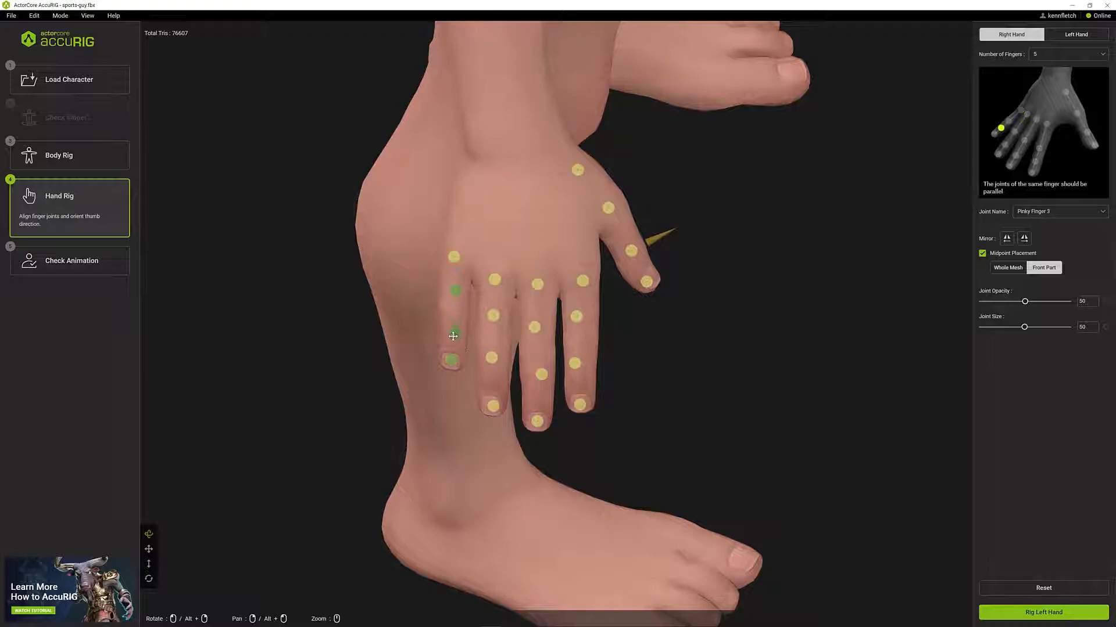
left_click(453, 307)
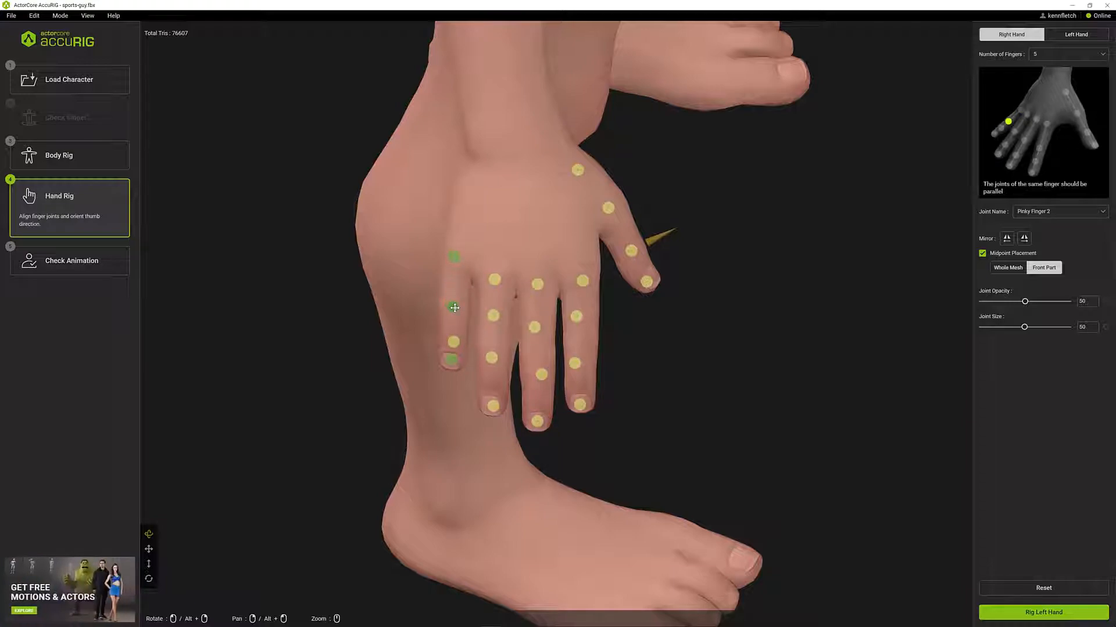
left_click(493, 377)
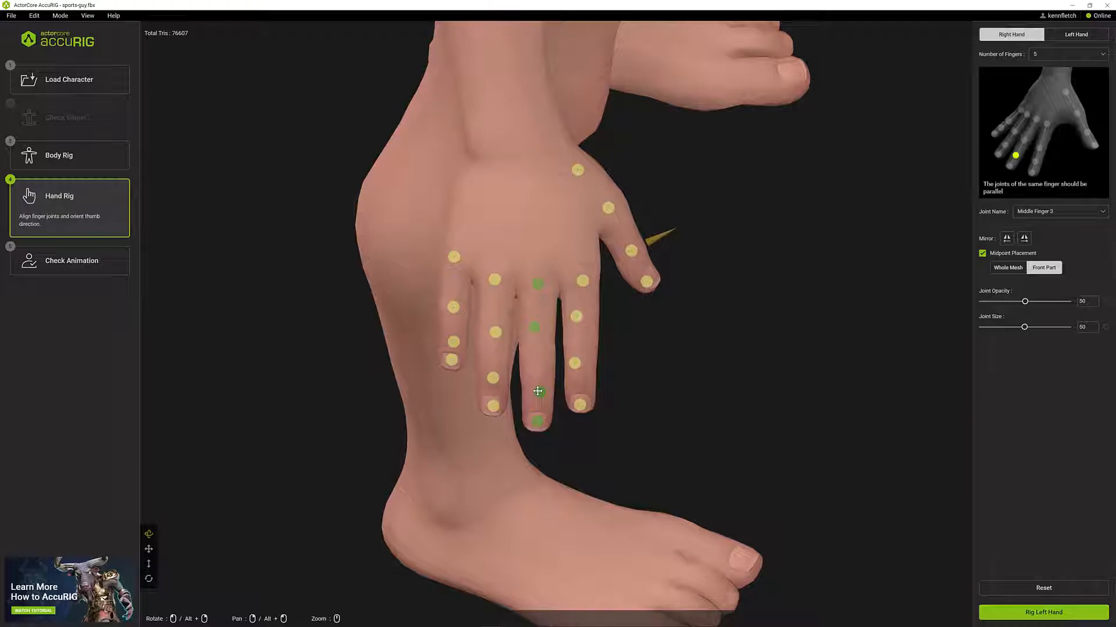
Step: Align the middle finger's third joint, the ring fingertip and the thumb tip joints
left_click(582, 369)
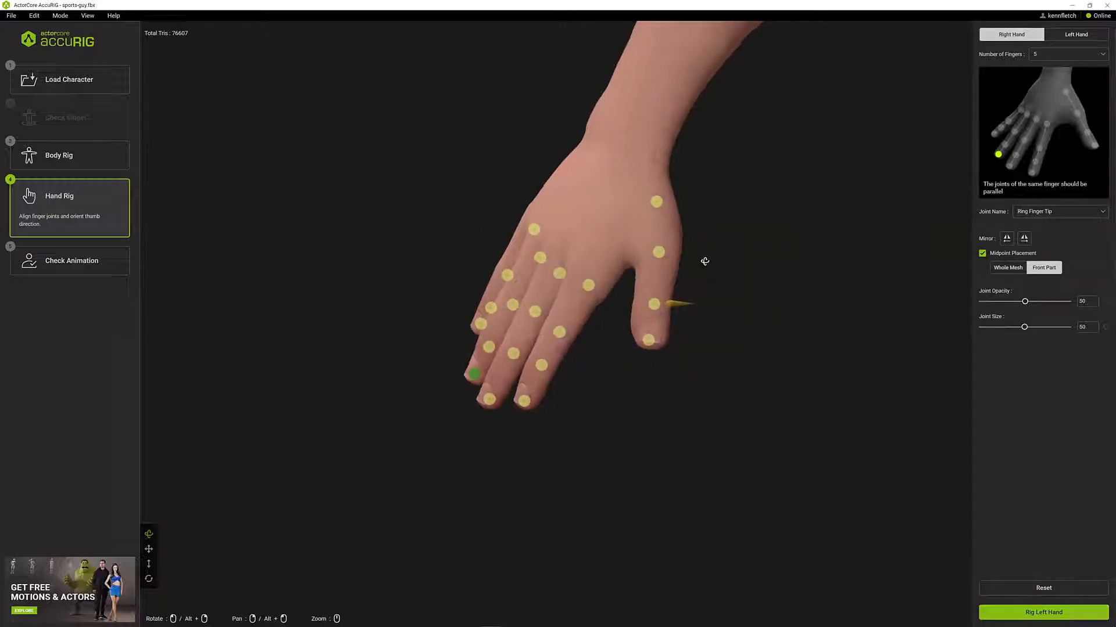
left_click(652, 338)
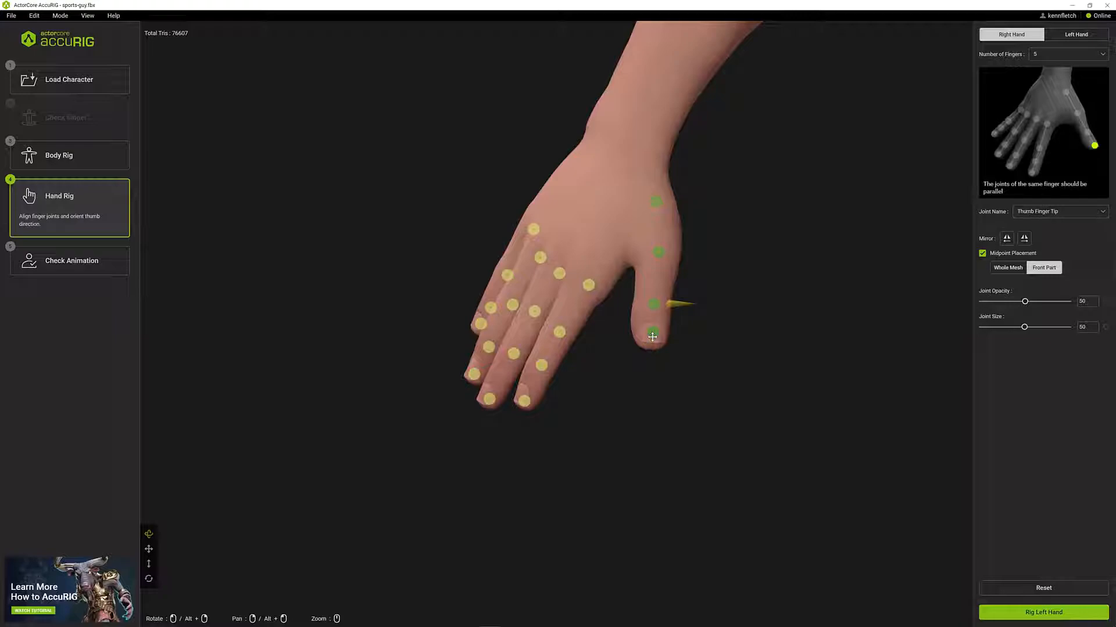
left_click(652, 337)
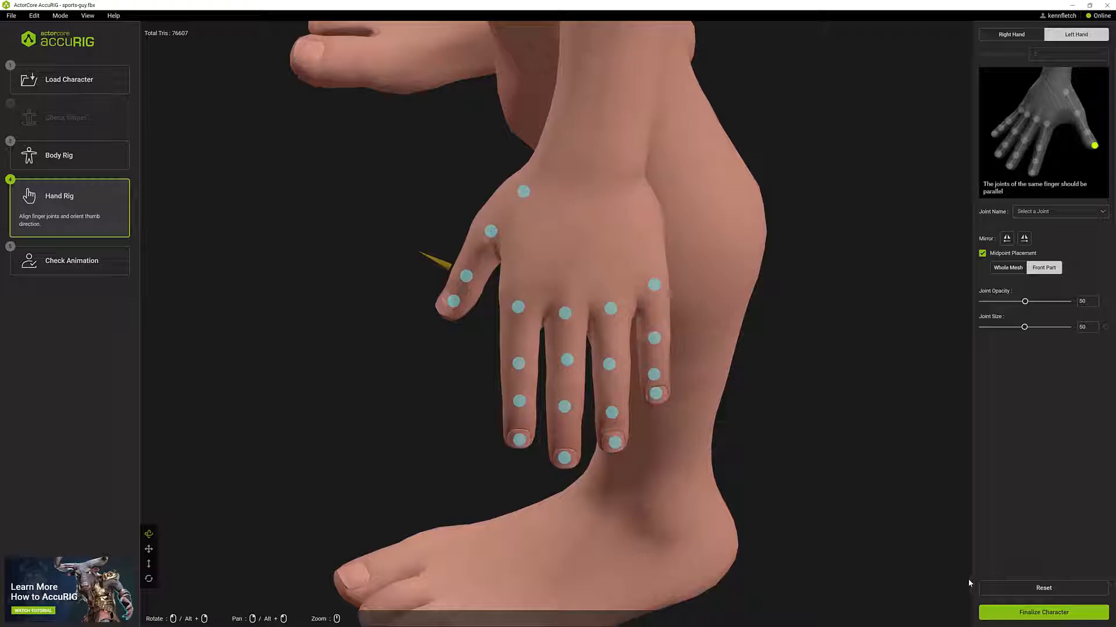
mouse_move(701, 430)
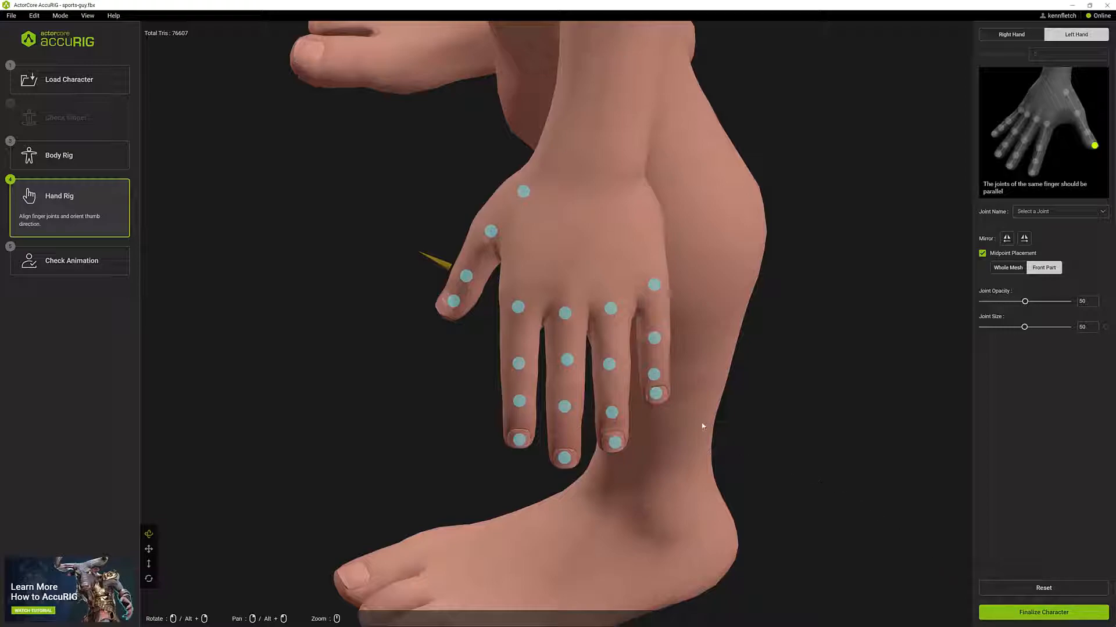
mouse_move(888, 535)
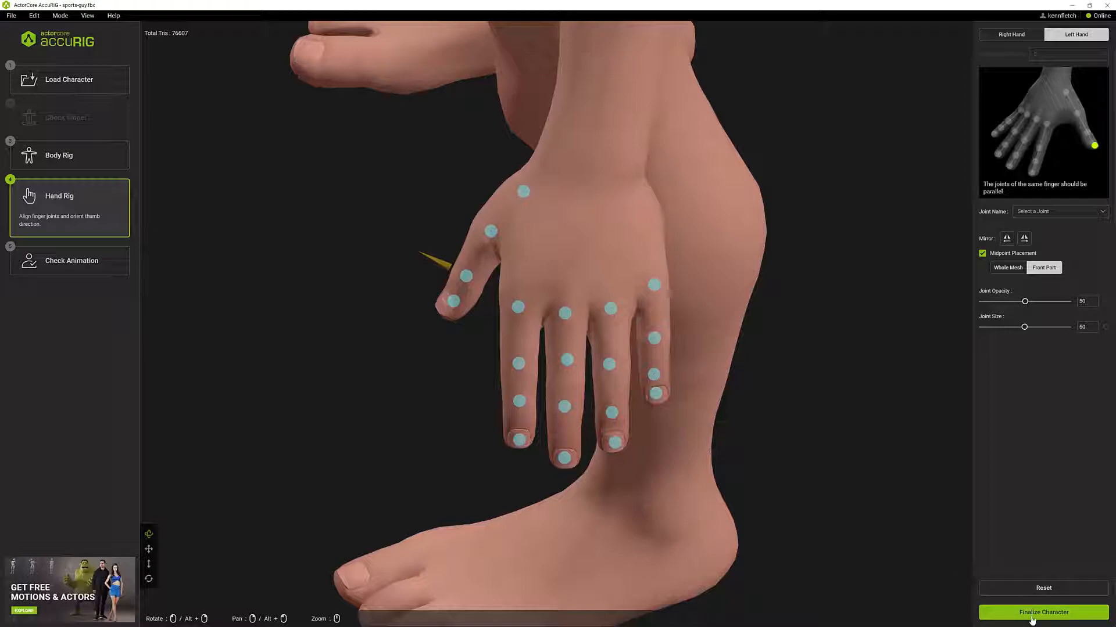
left_click(1043, 612)
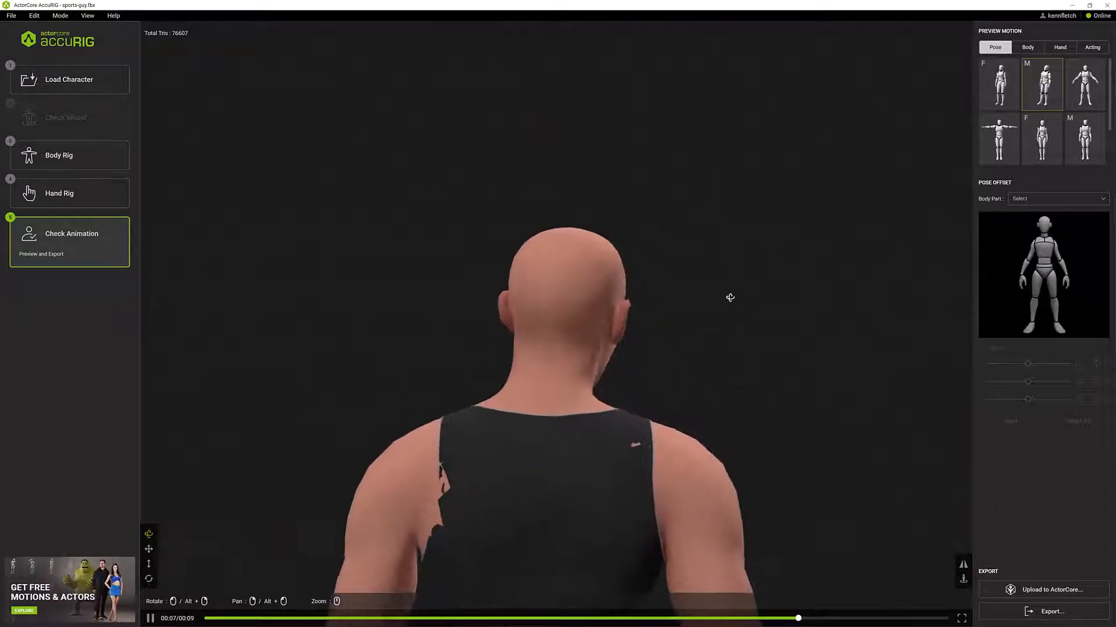
Step: Face the character's front, try two more sample poses, then switch to the Body motion samples
left_click_drag(798, 618, 206, 618)
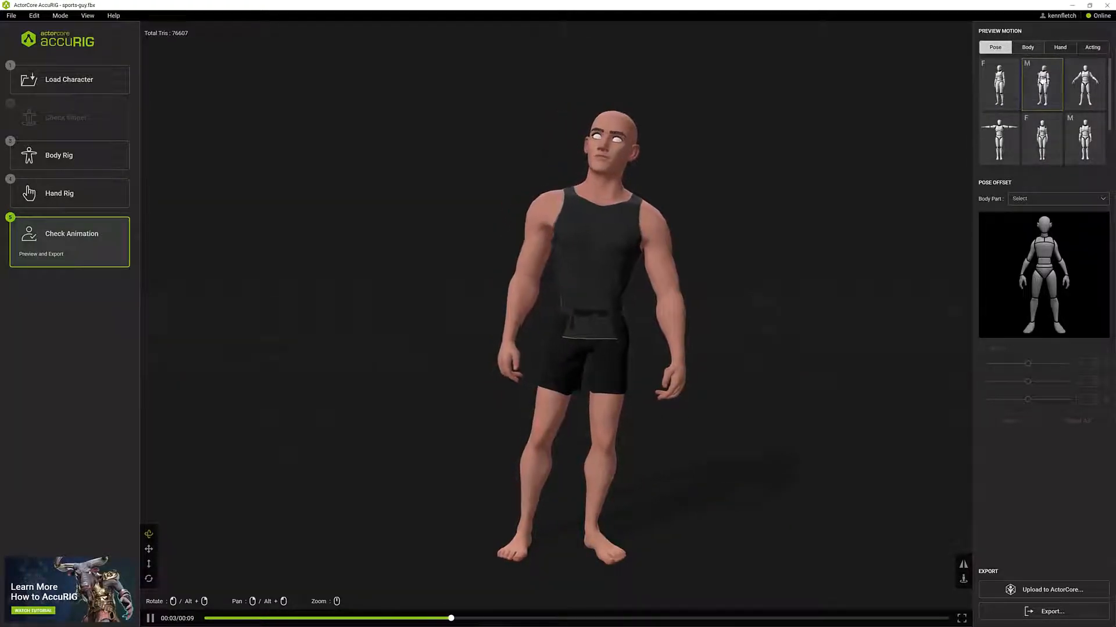
left_click(1084, 83)
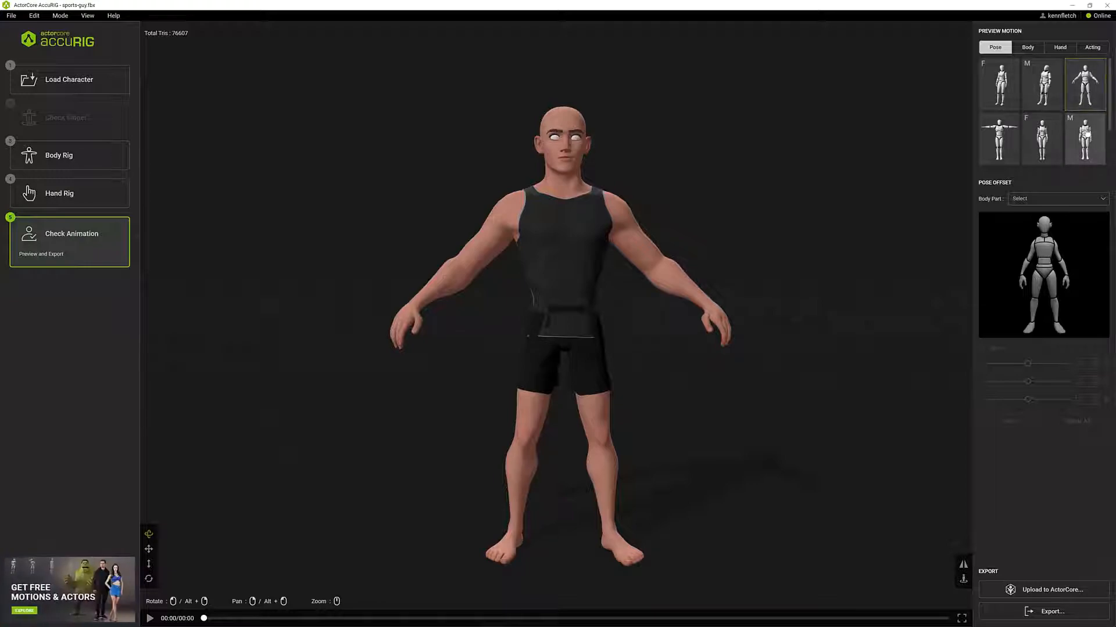
left_click(1041, 139)
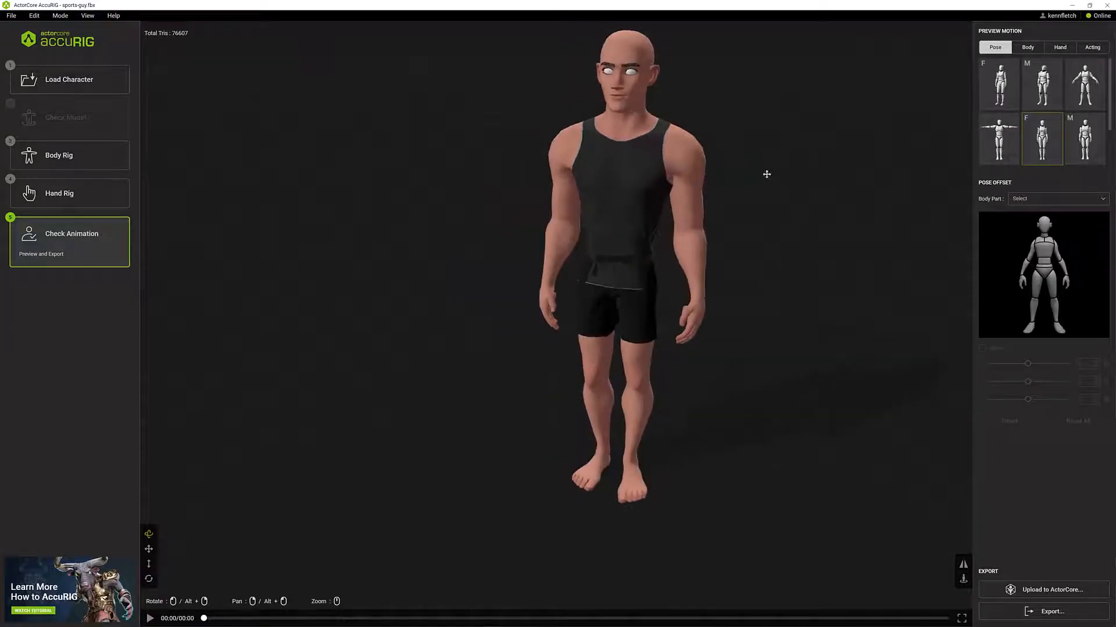
left_click(1027, 47)
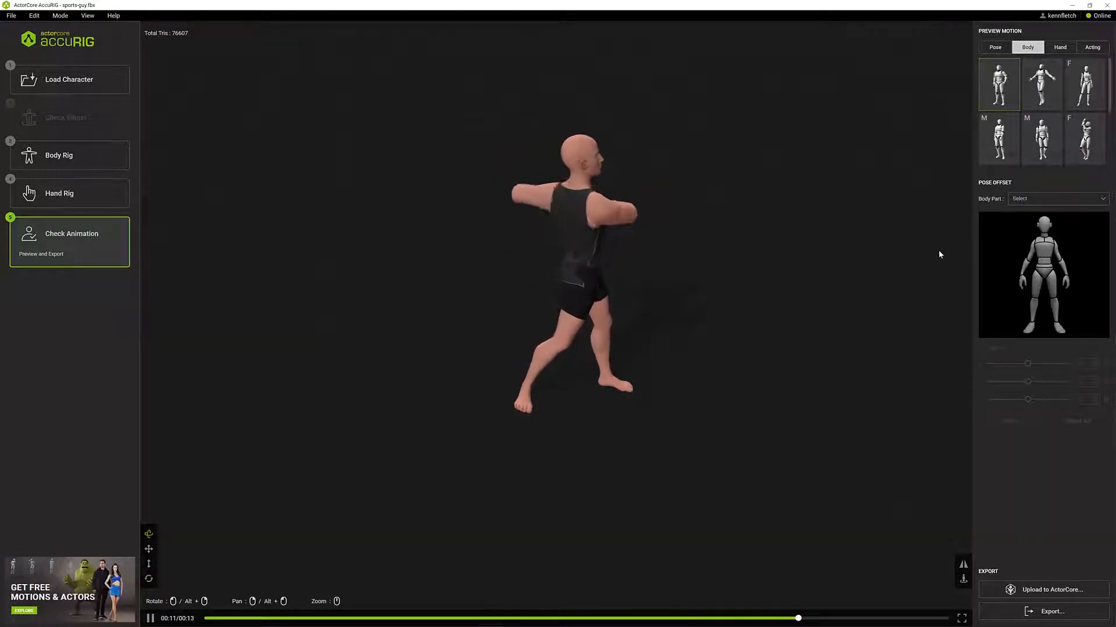
Step: Set the pose offset body part to Waist
left_click(1057, 197)
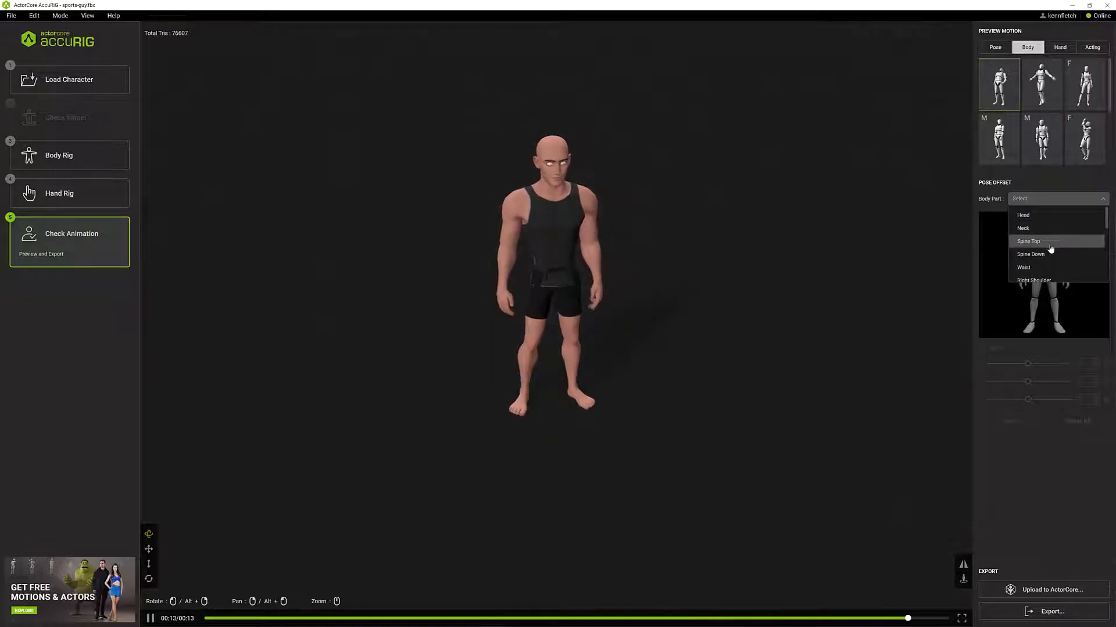
left_click(1023, 267)
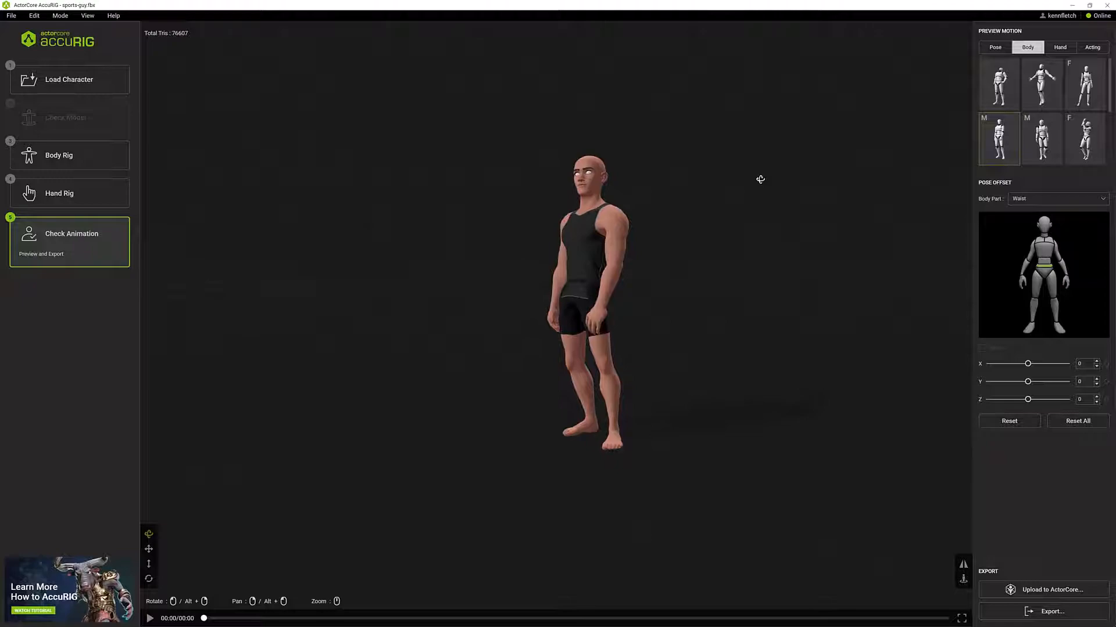
Step: Preview four different body motion samples on the rigged character
left_click(1041, 138)
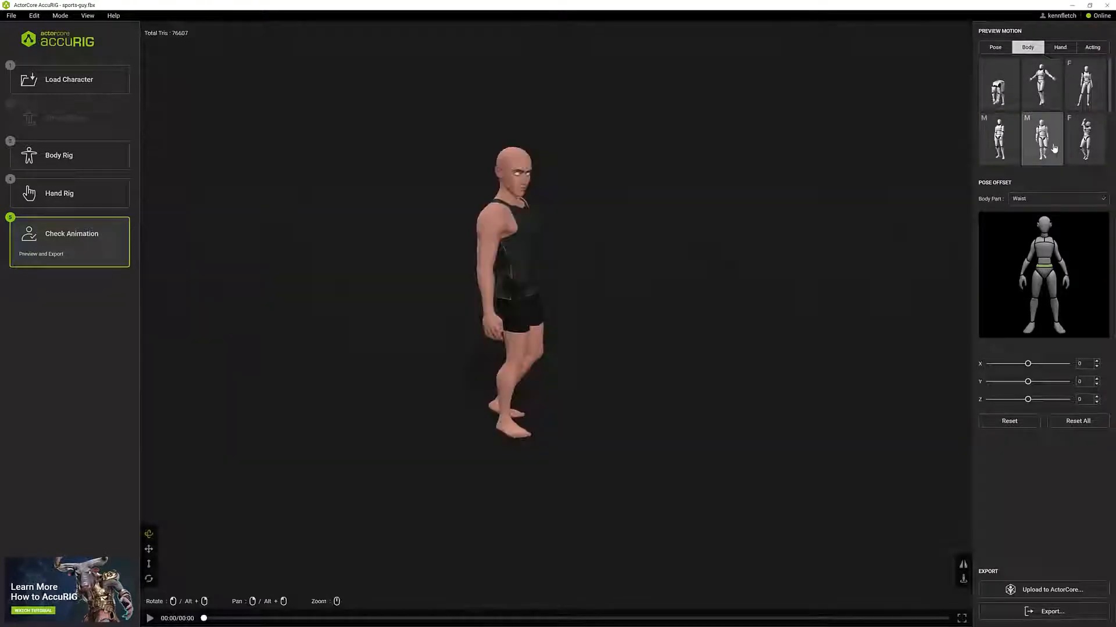
left_click(1088, 140)
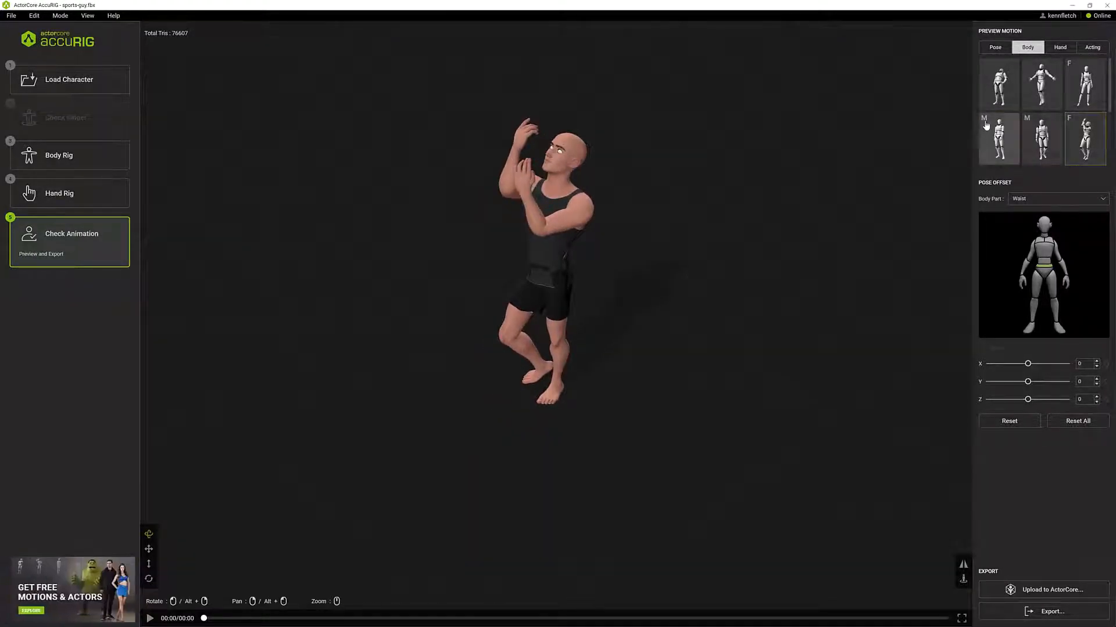
left_click(1041, 85)
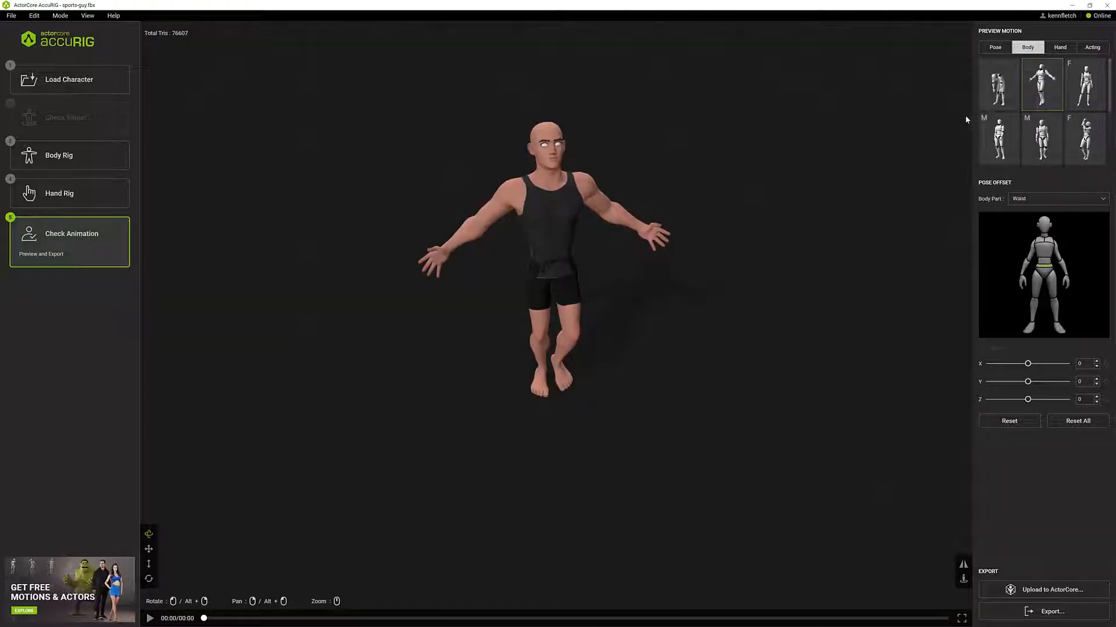
left_click(1060, 47)
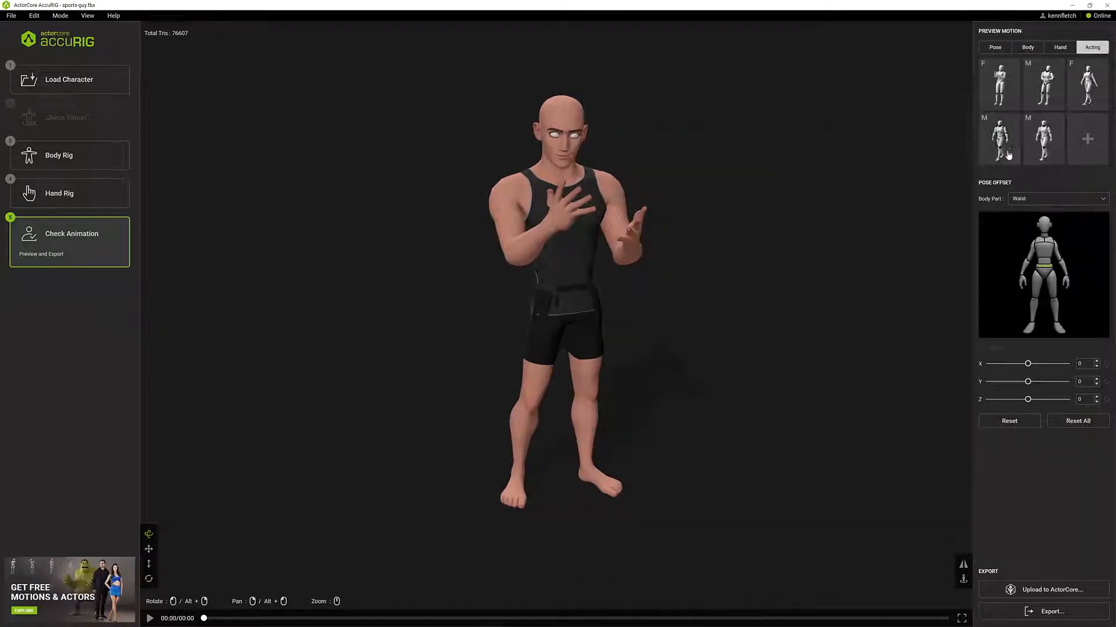
Step: Play three different acting motion samples on the rigged character
left_click(1044, 84)
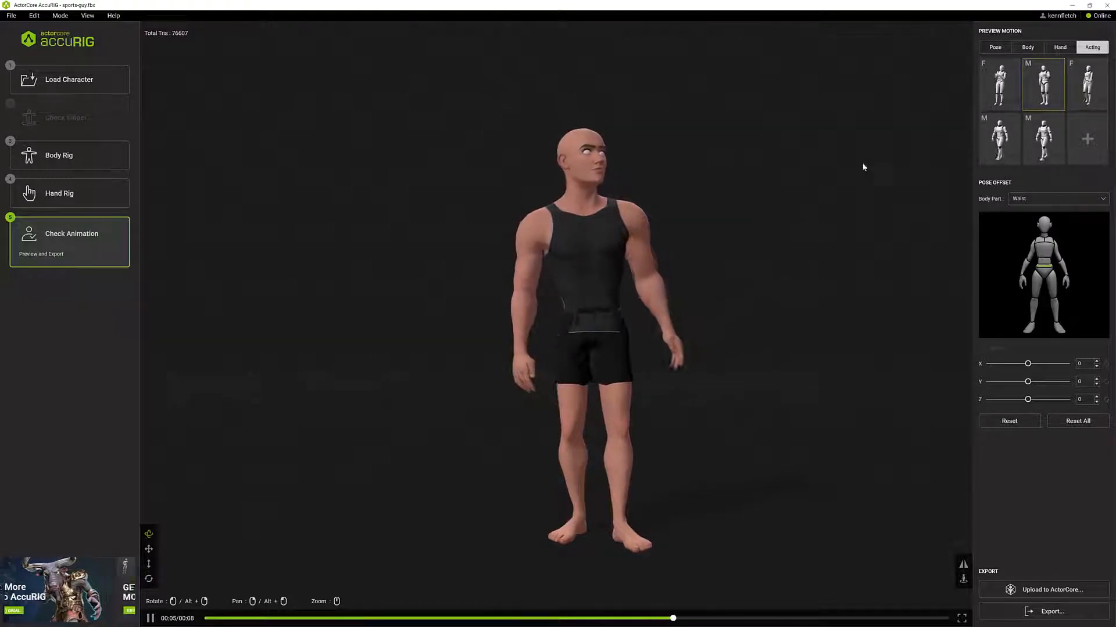
left_click(1044, 140)
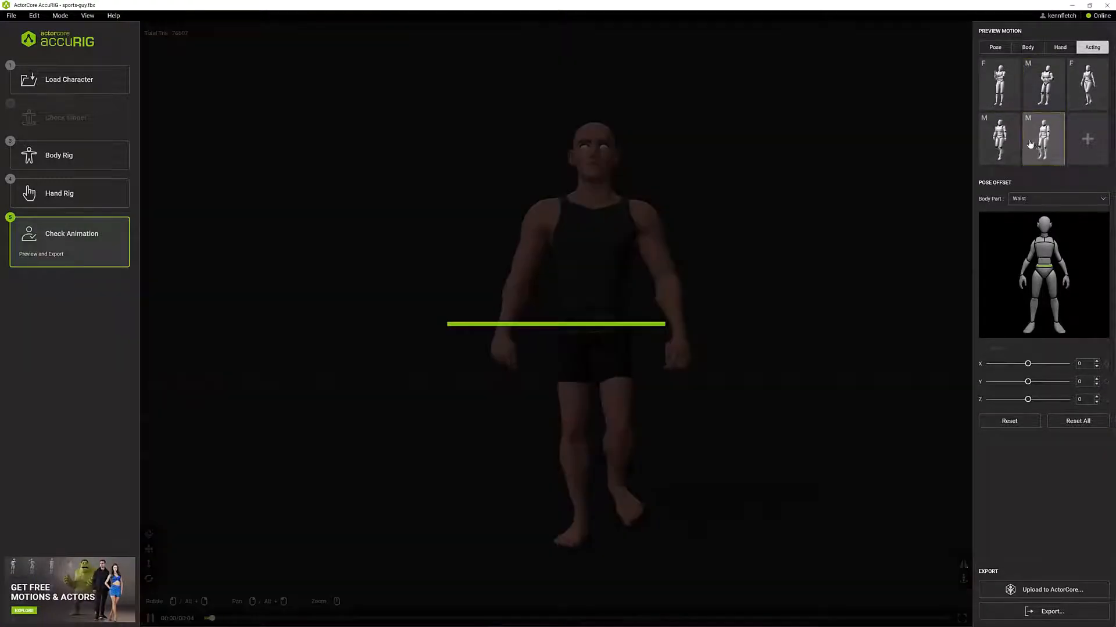
left_click(999, 140)
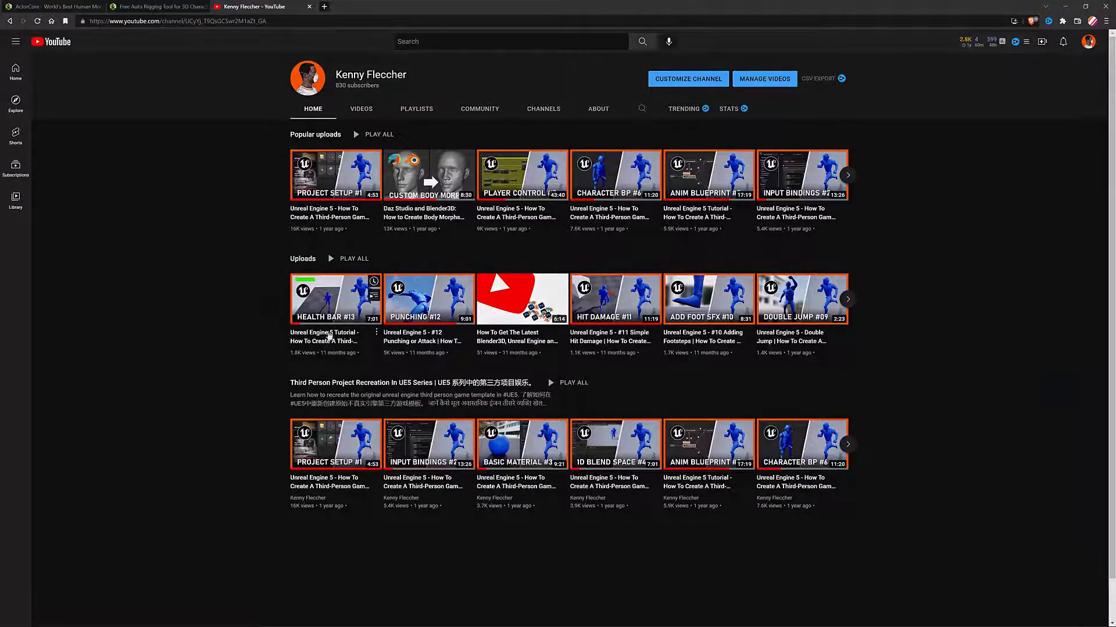
Step: Scroll down the channel Home page to its popular and recent upload rows
scroll("down", 3)
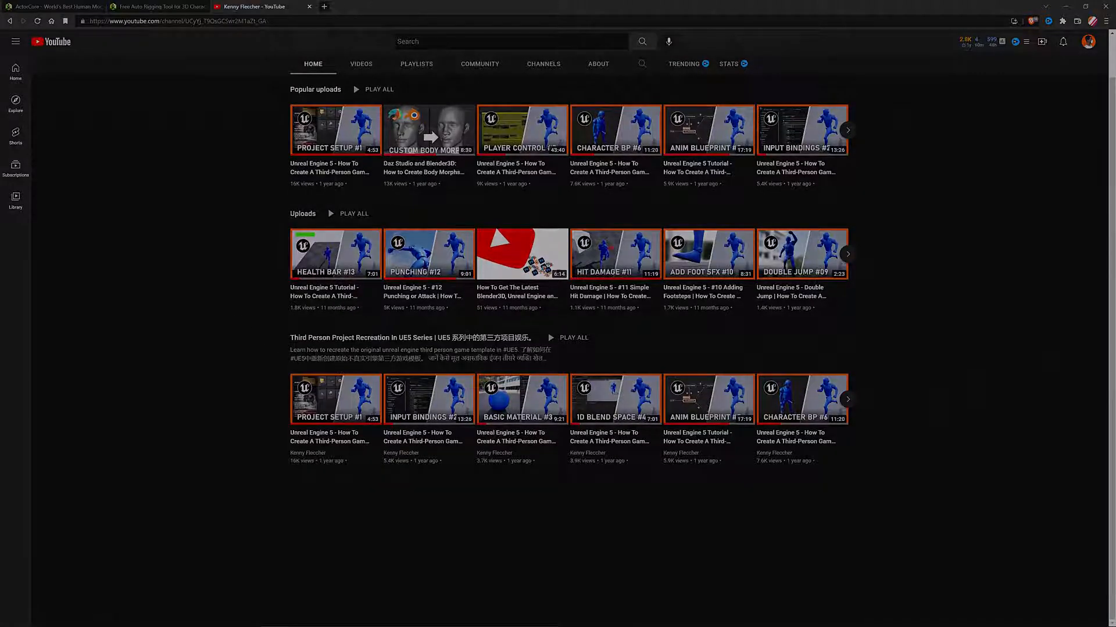